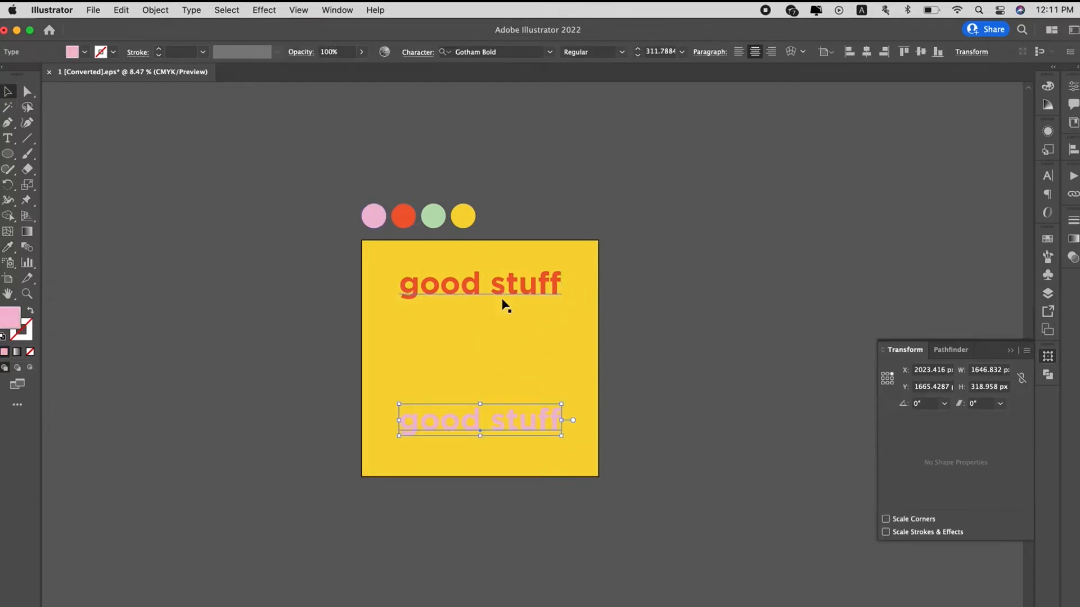
Blend the red and pink 'good stuff' lines together via Object > Blend > Make.
click(155, 10)
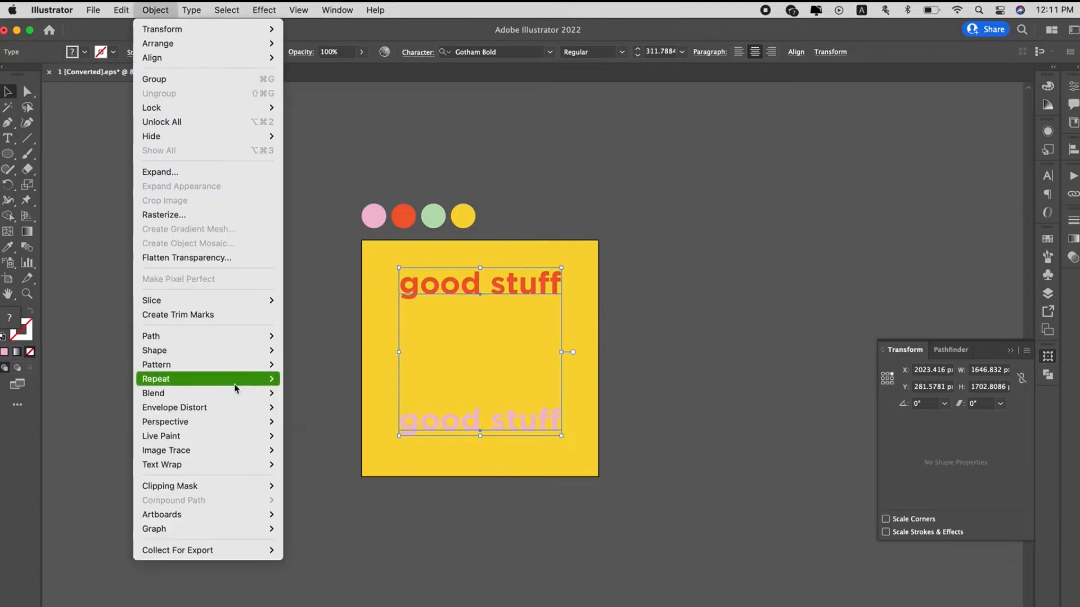
click(153, 393)
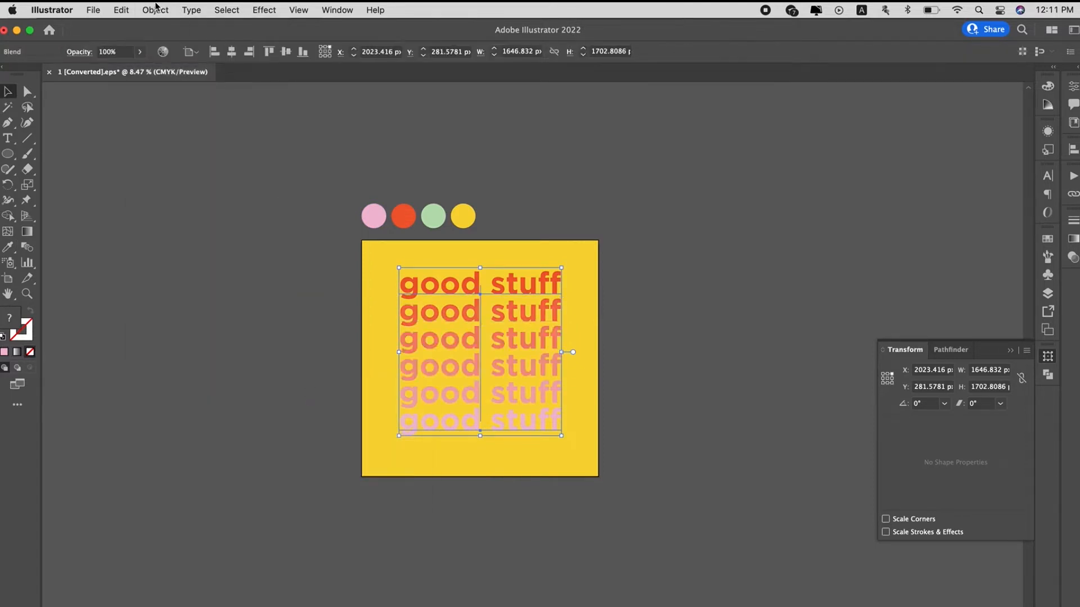
click(154, 10)
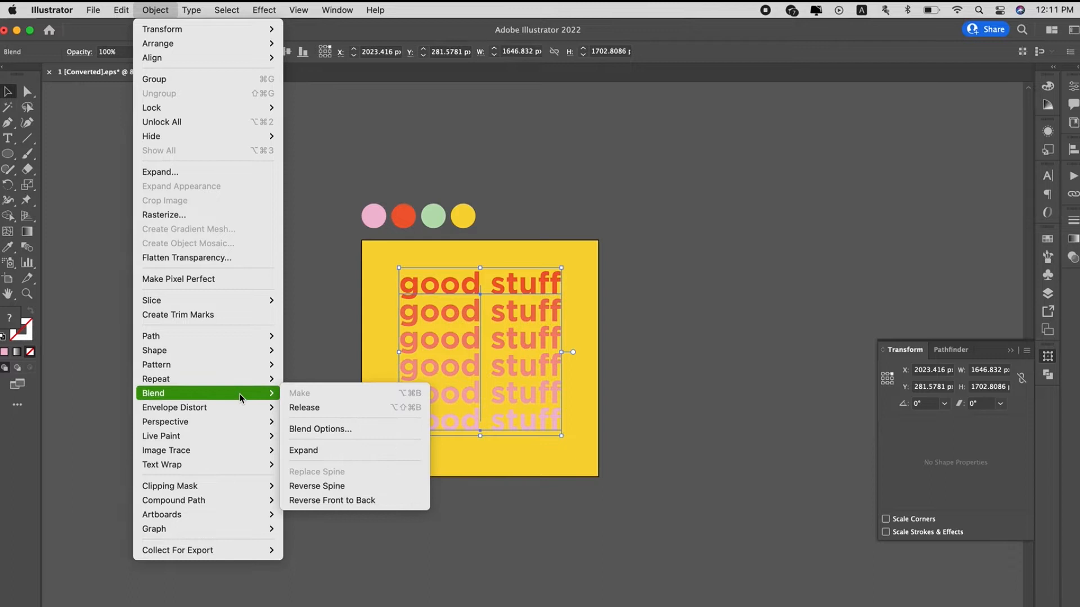
click(319, 428)
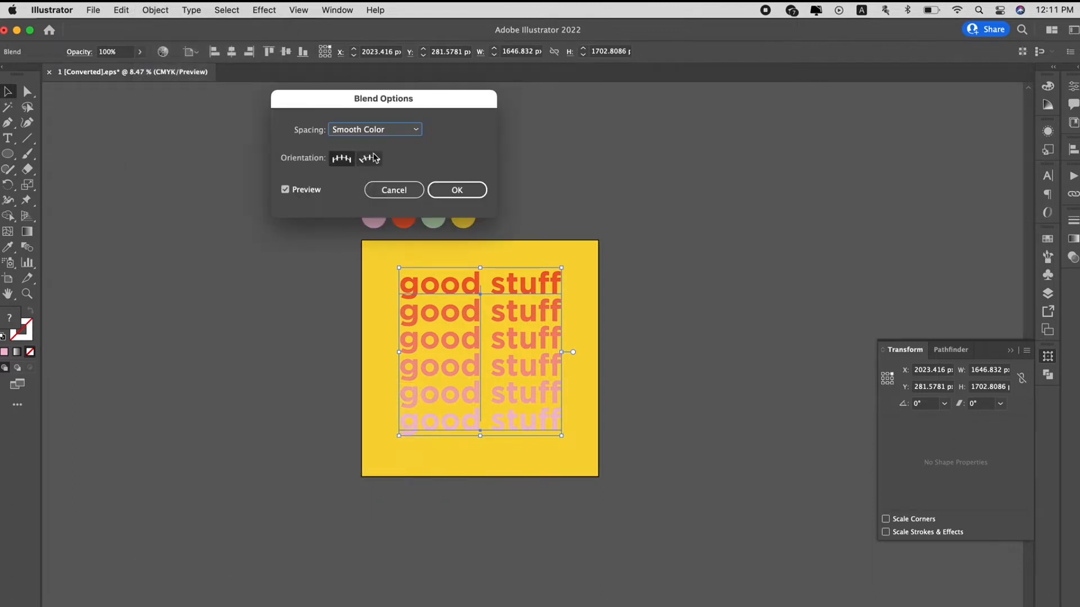
Set Blend Options spacing to Specified Steps and enter 4 steps.
click(374, 129)
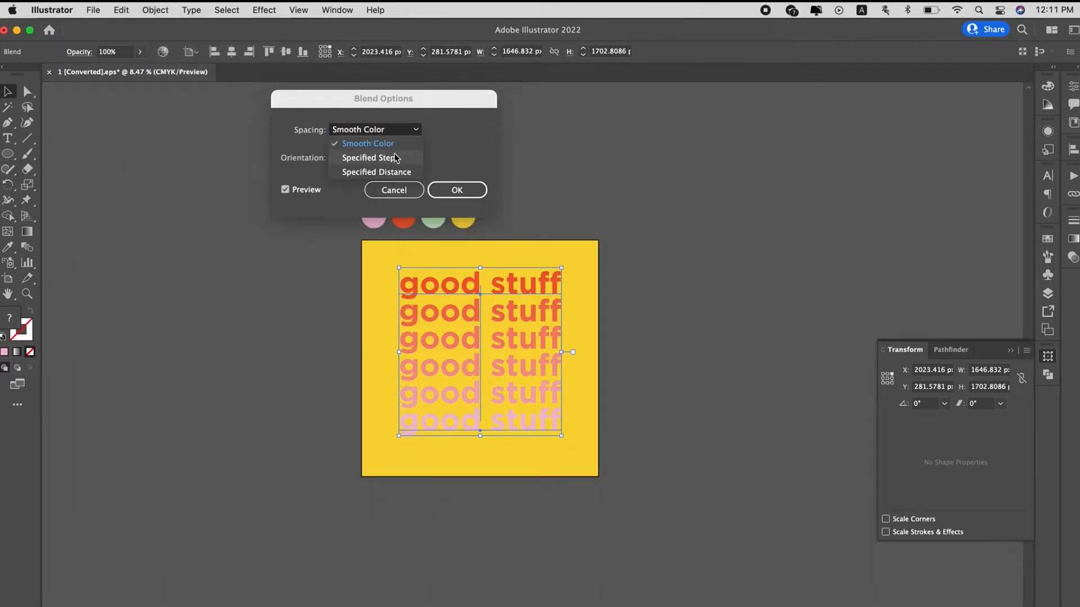
click(369, 158)
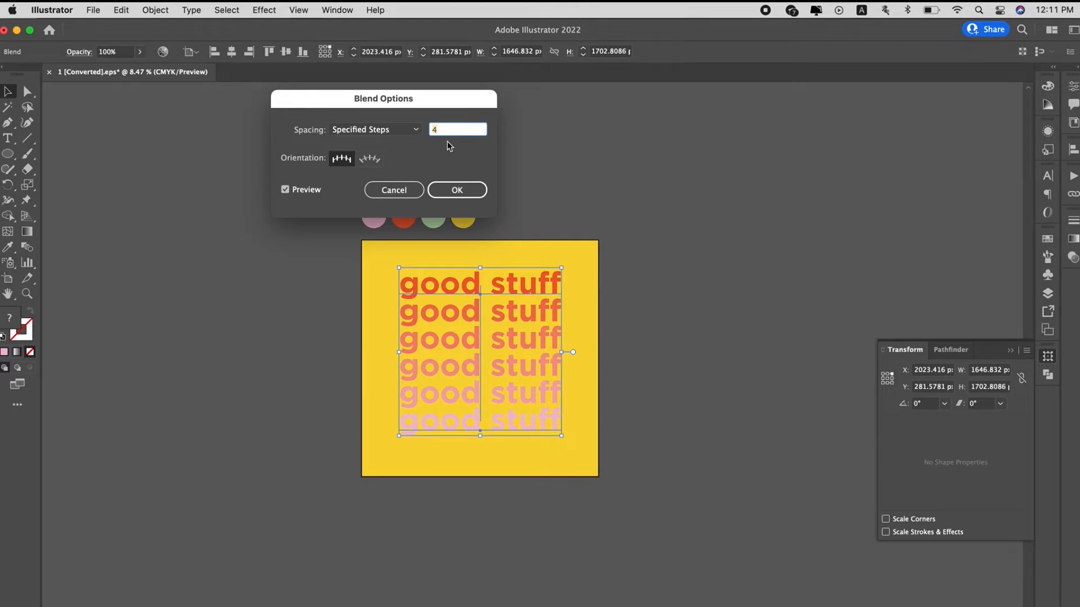
text(1)
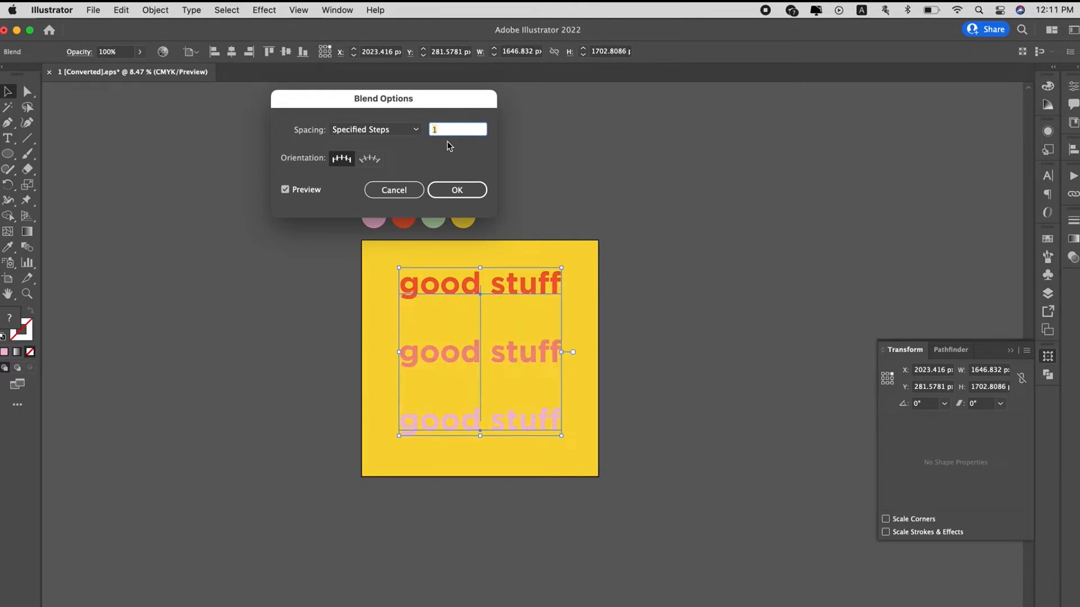
text(3)
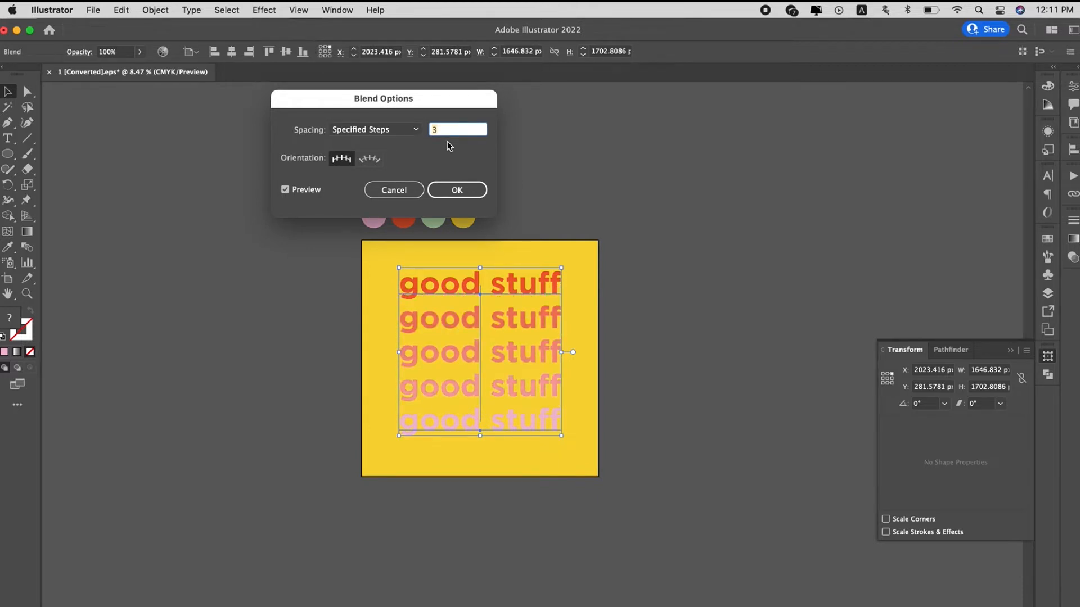
text(5)
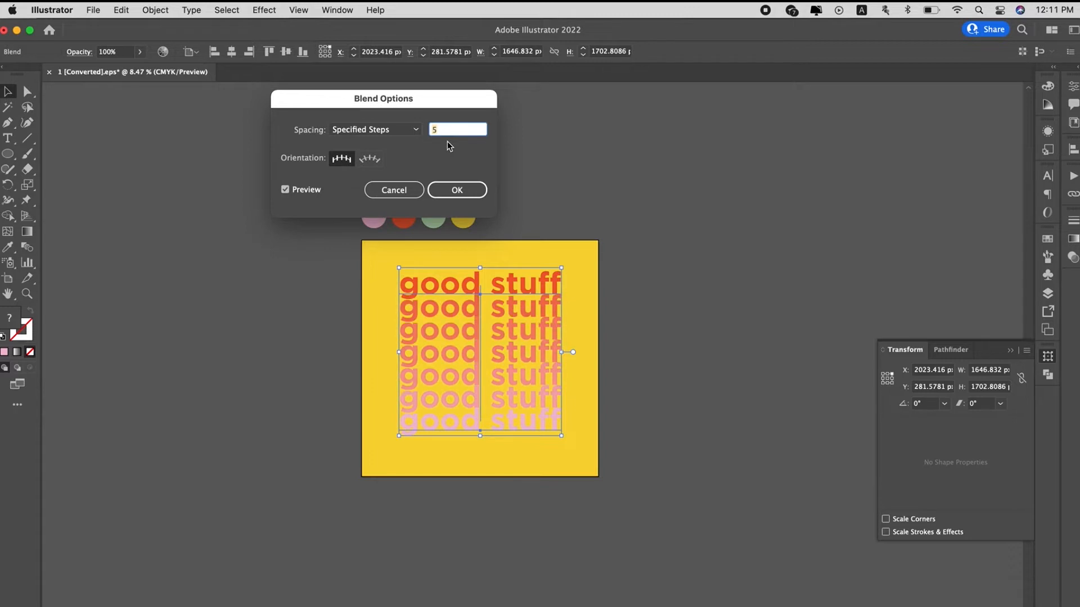
text(4)
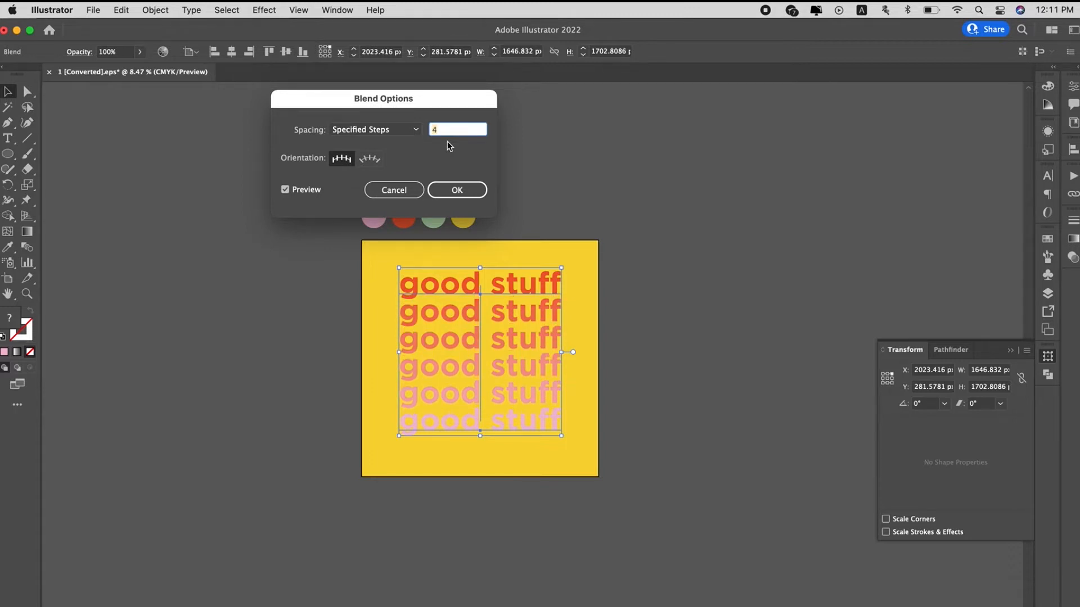
Apply the 3D and Materials Extrude & Bevel effect to the blended stack at 50 px depth.
click(263, 10)
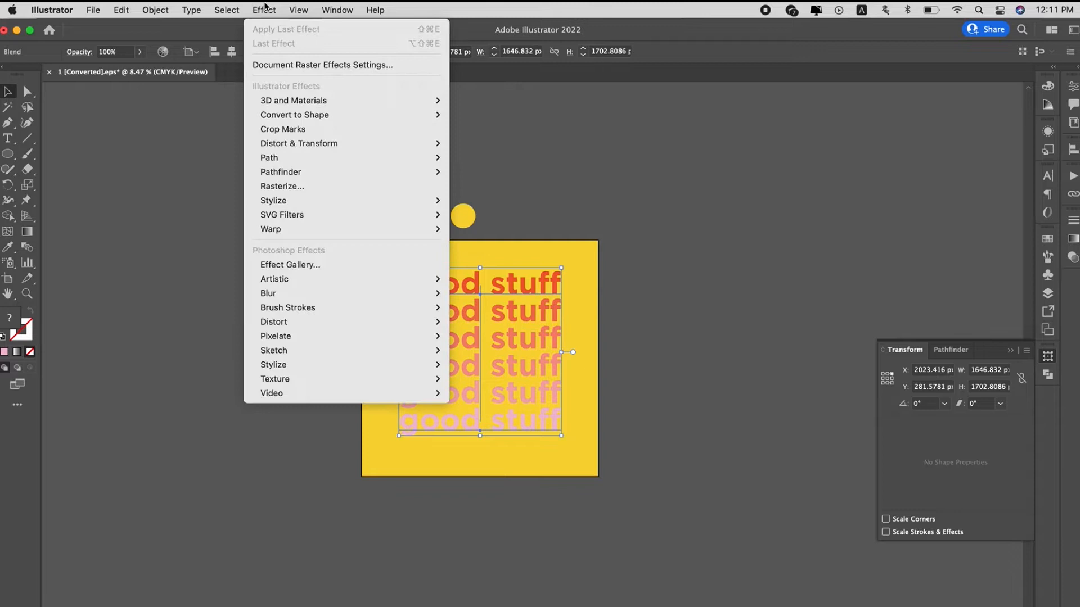
mouse_move(293, 100)
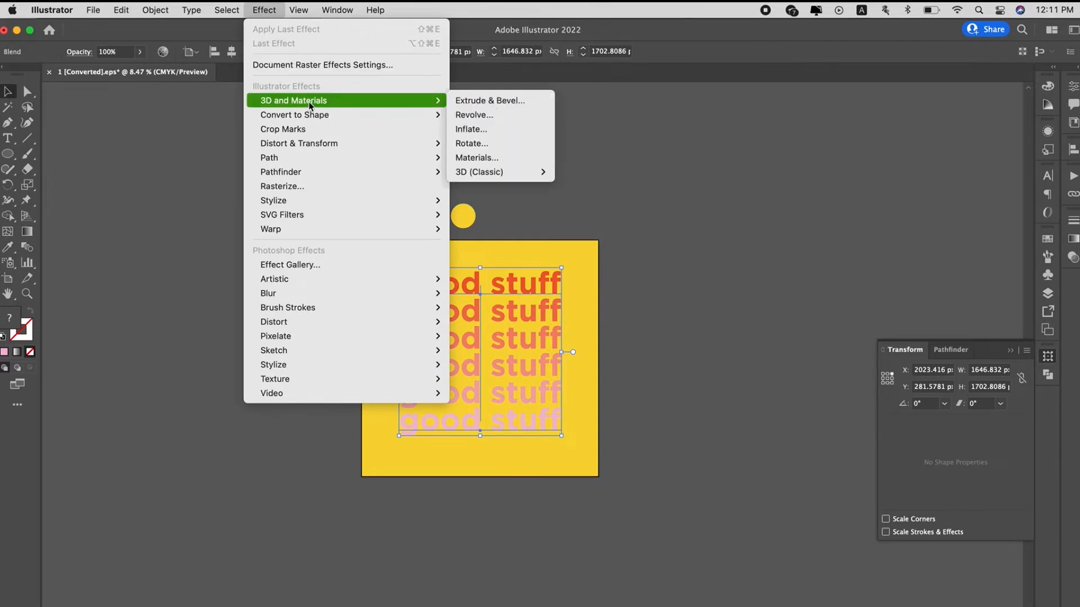
mouse_move(473, 115)
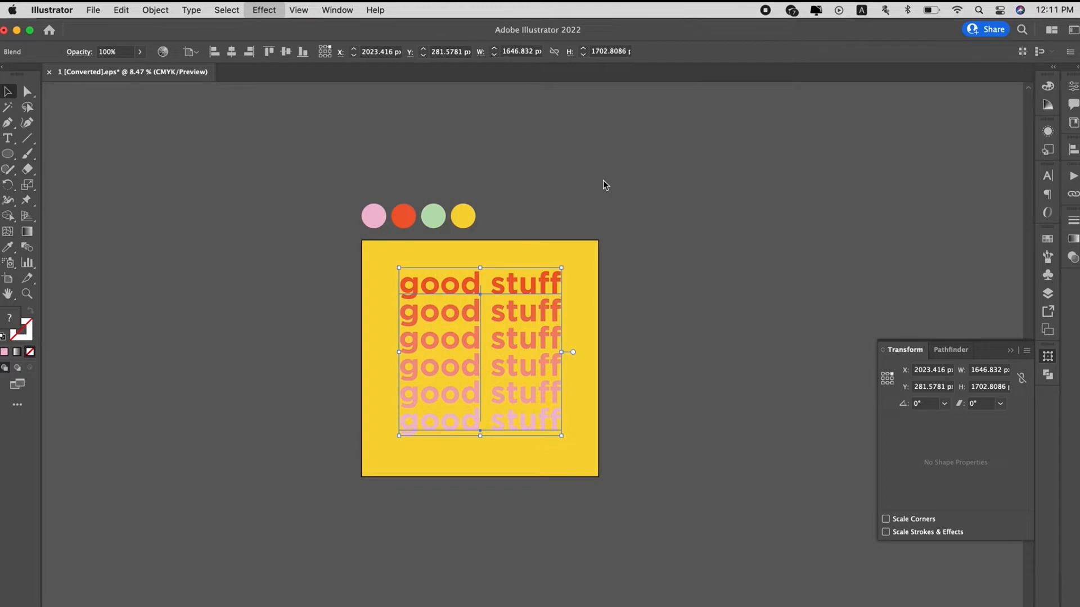
click(263, 10)
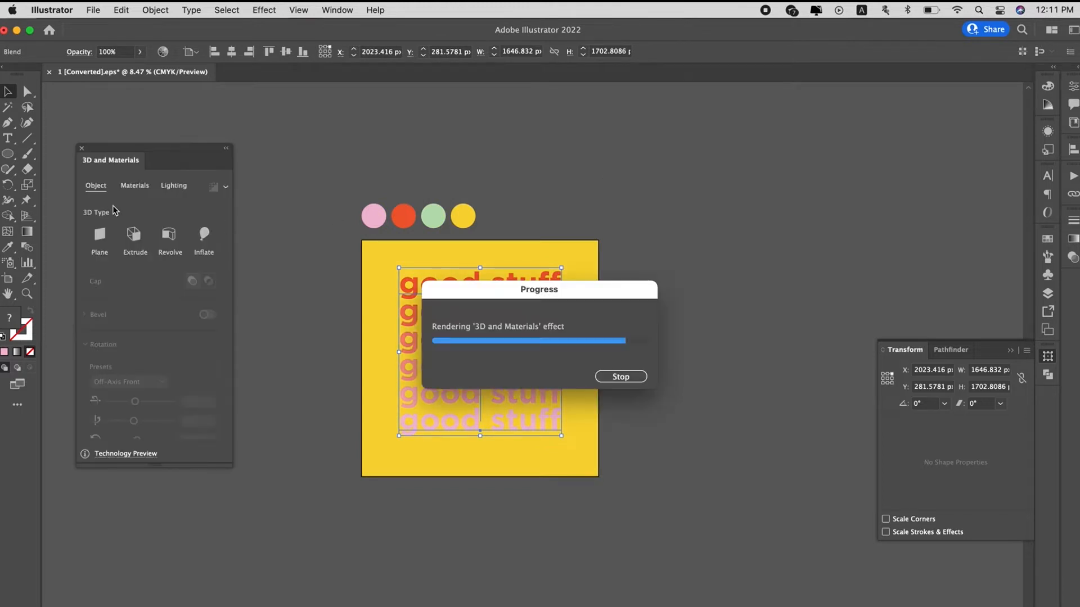
mouse_move(289, 167)
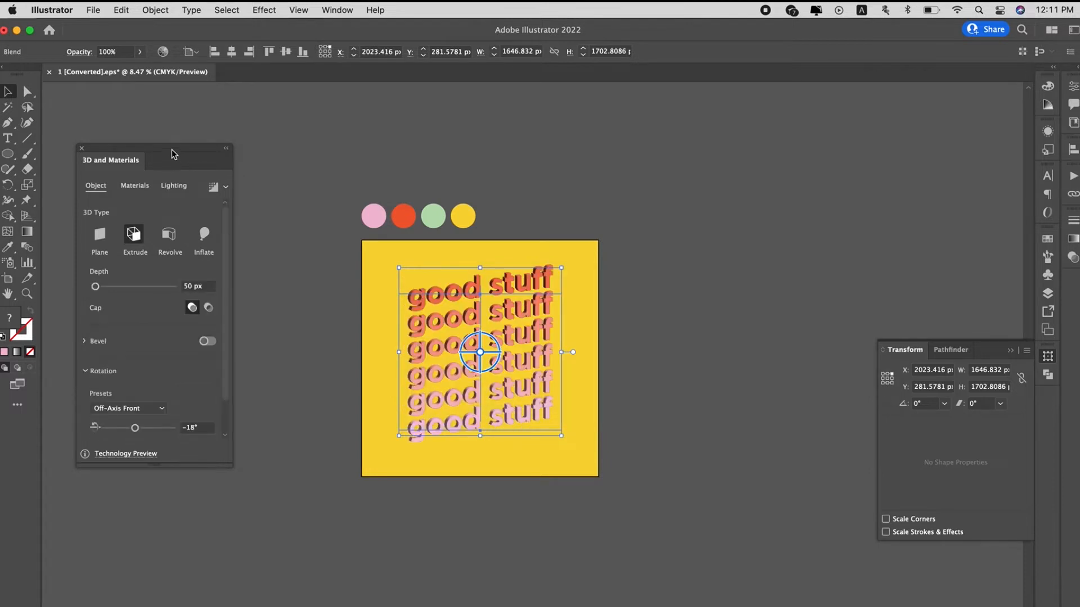
Set the extruded stack's rotation preset to Isometric Top, then Isometric Right.
drag(172, 154, 272, 145)
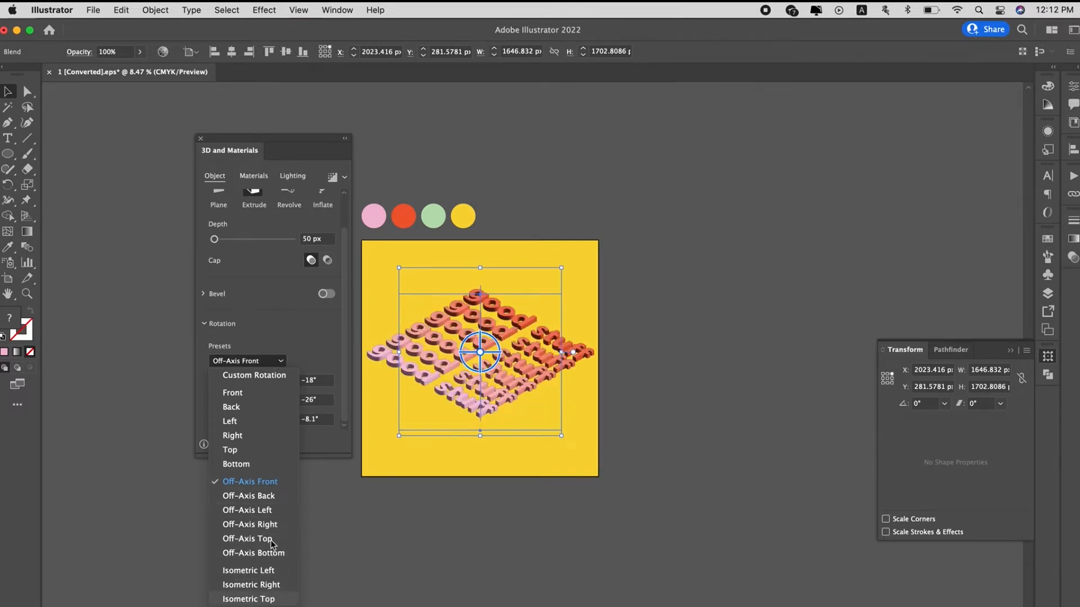
click(247, 598)
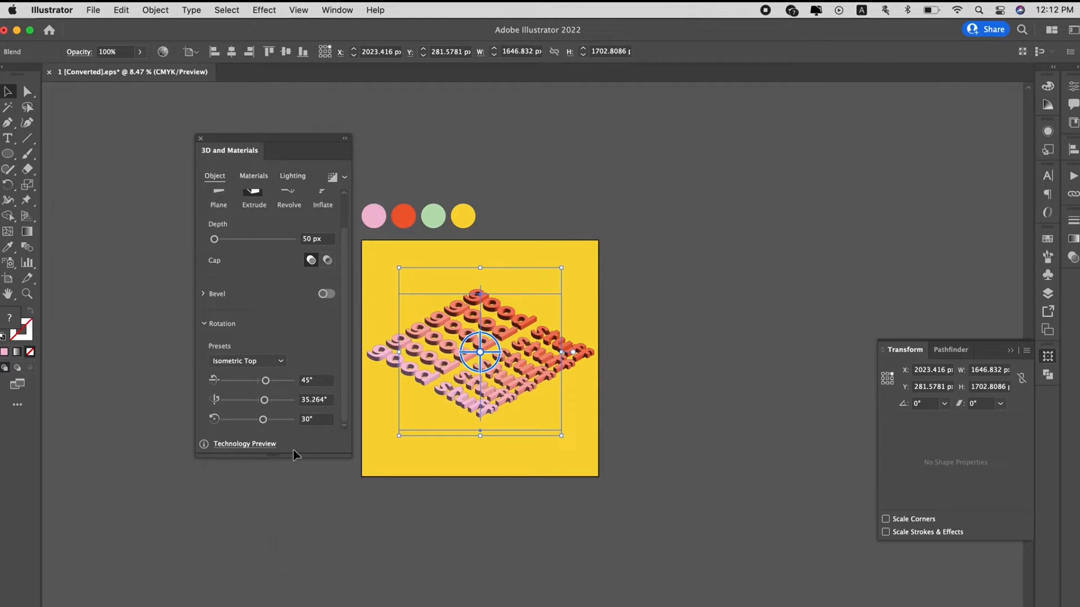
click(247, 361)
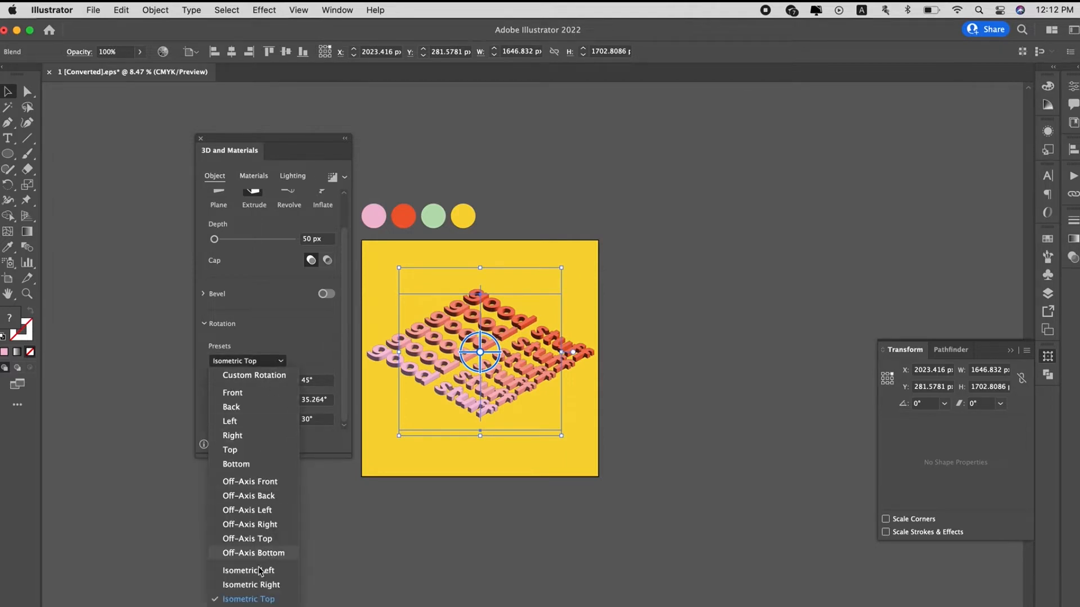
mouse_move(253, 585)
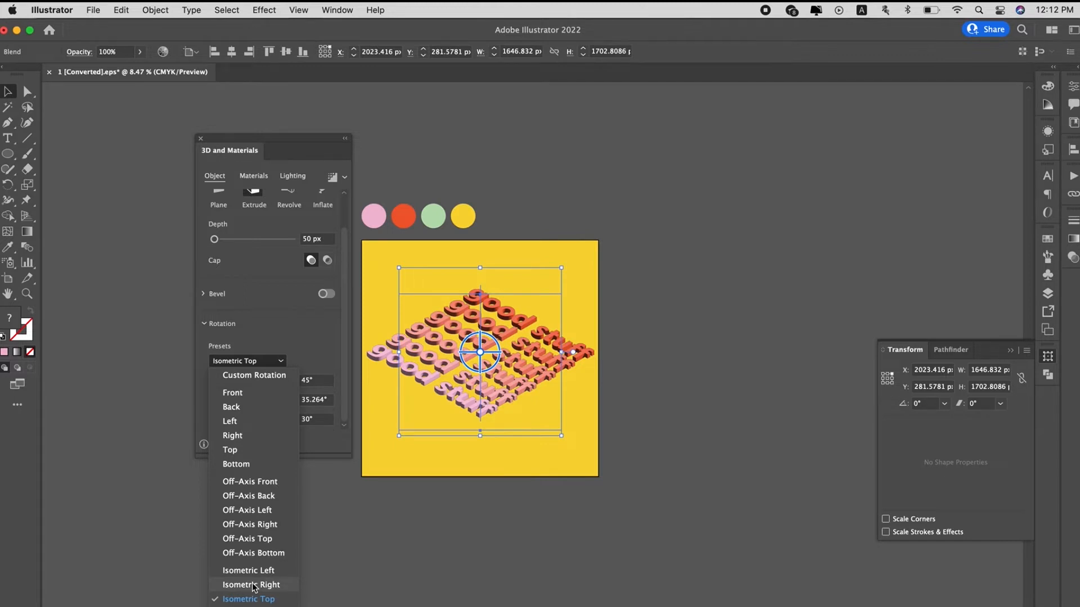
click(251, 585)
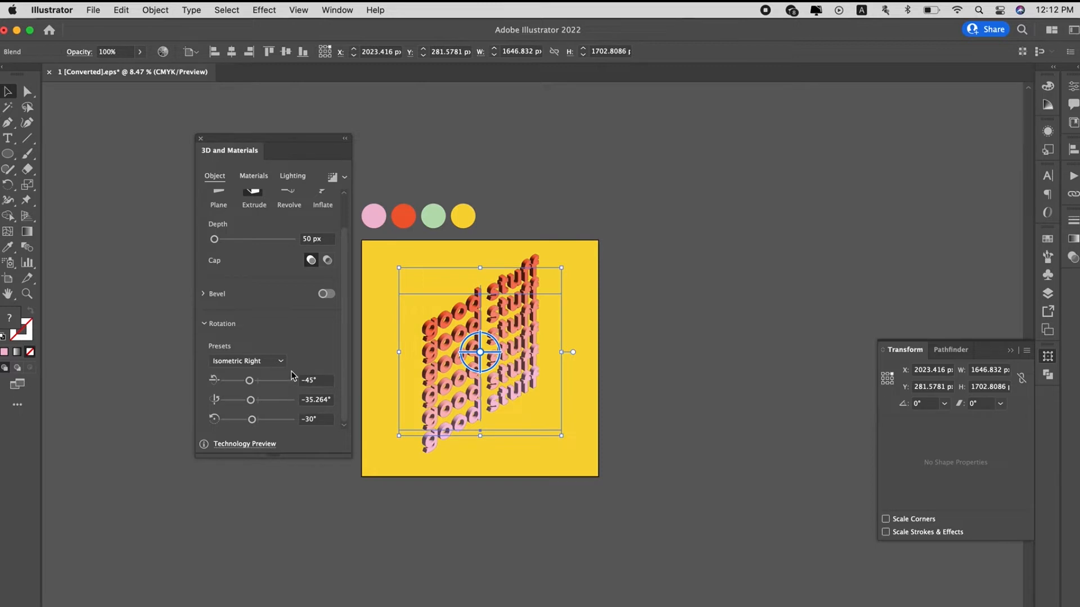
mouse_move(290, 222)
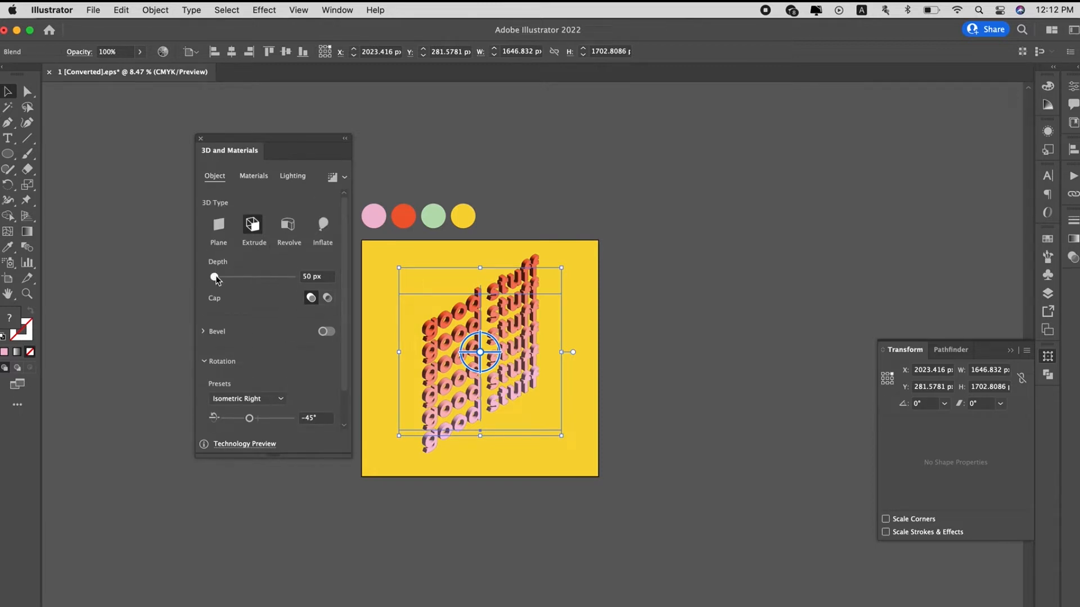
Switch the 3D type to Inflate with 227 px depth and 71% volume.
drag(217, 276, 244, 276)
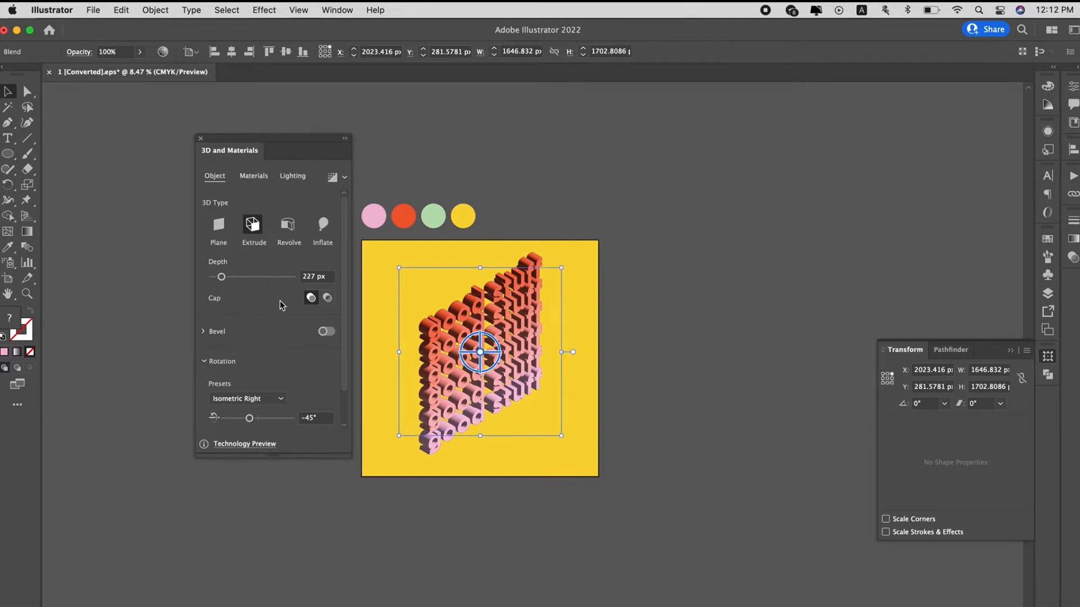
mouse_move(283, 230)
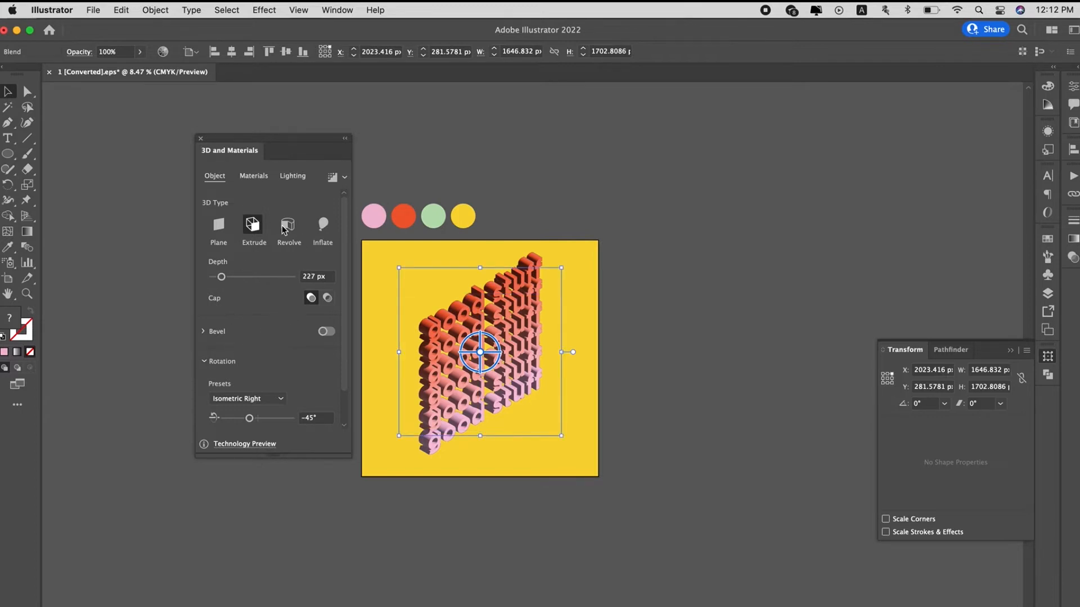
mouse_move(320, 237)
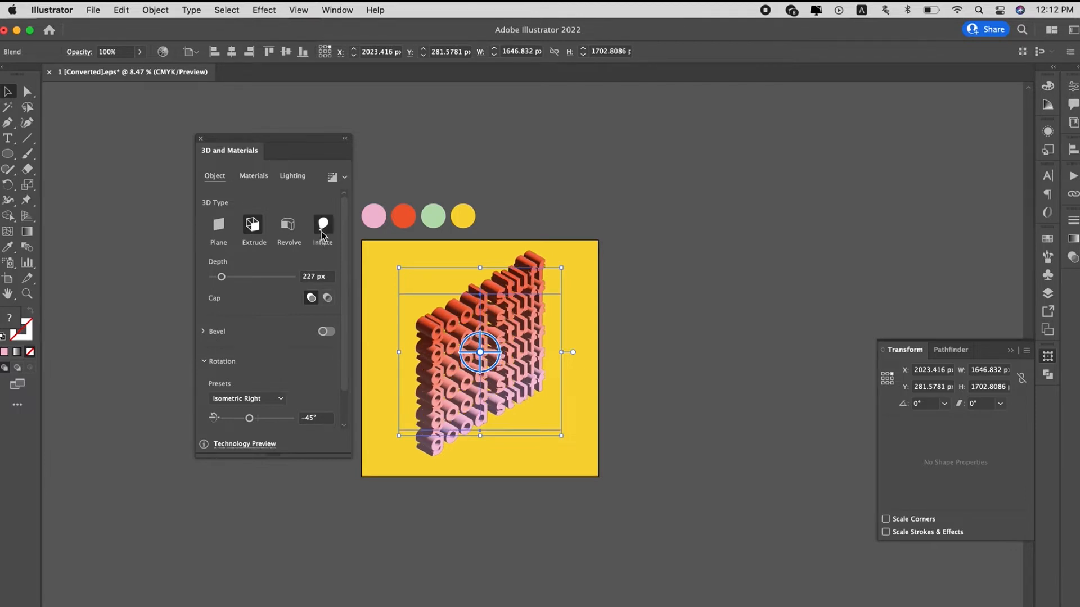
click(323, 225)
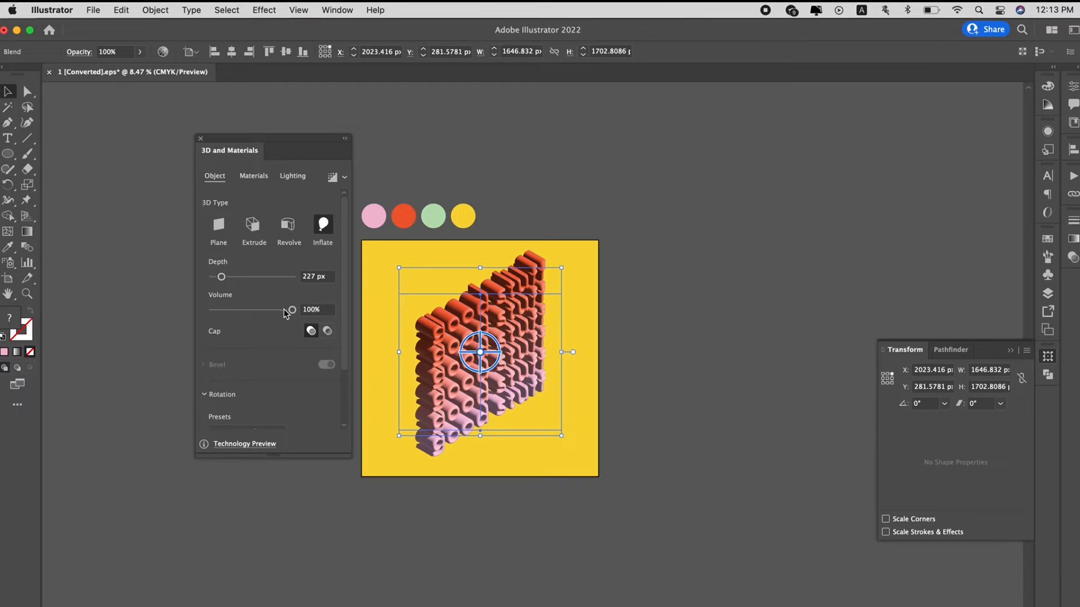
drag(293, 310, 268, 311)
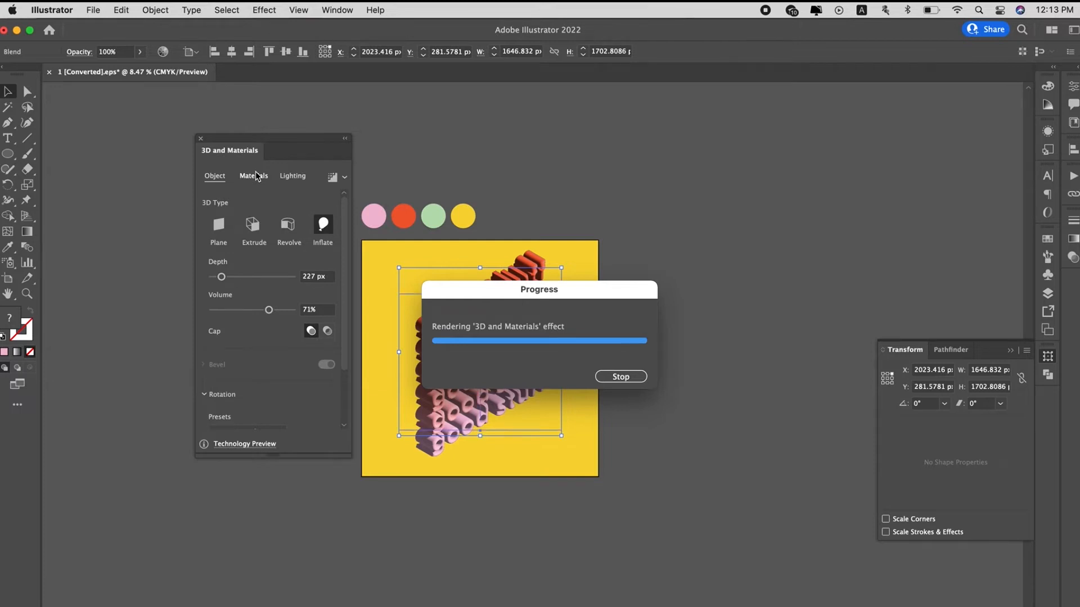
Give the text's material a metallic value of 0.24, keeping roughness at 0.4.
click(253, 176)
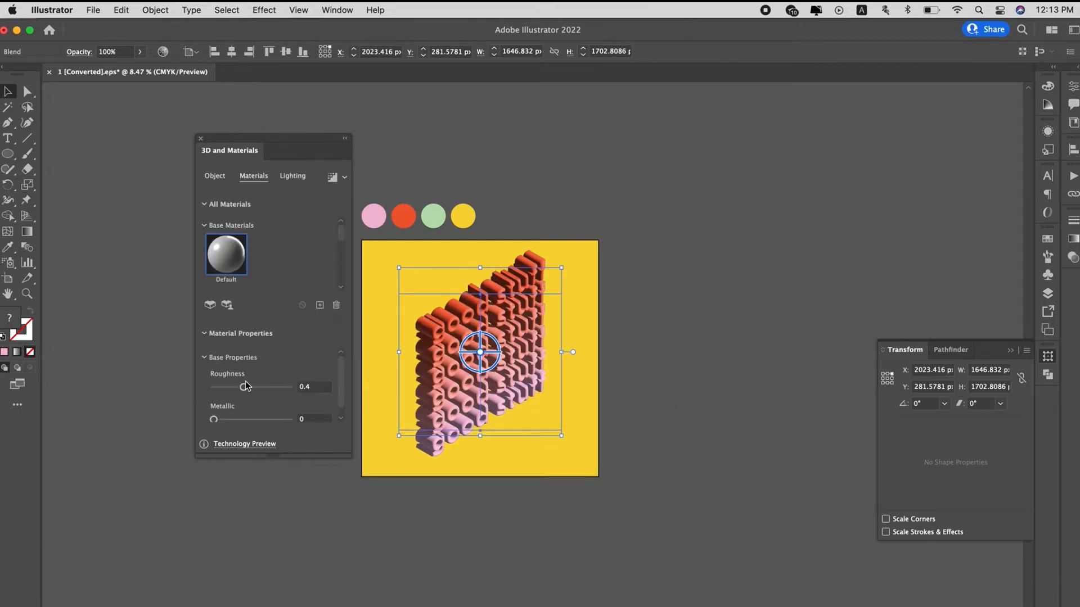
drag(213, 419, 231, 419)
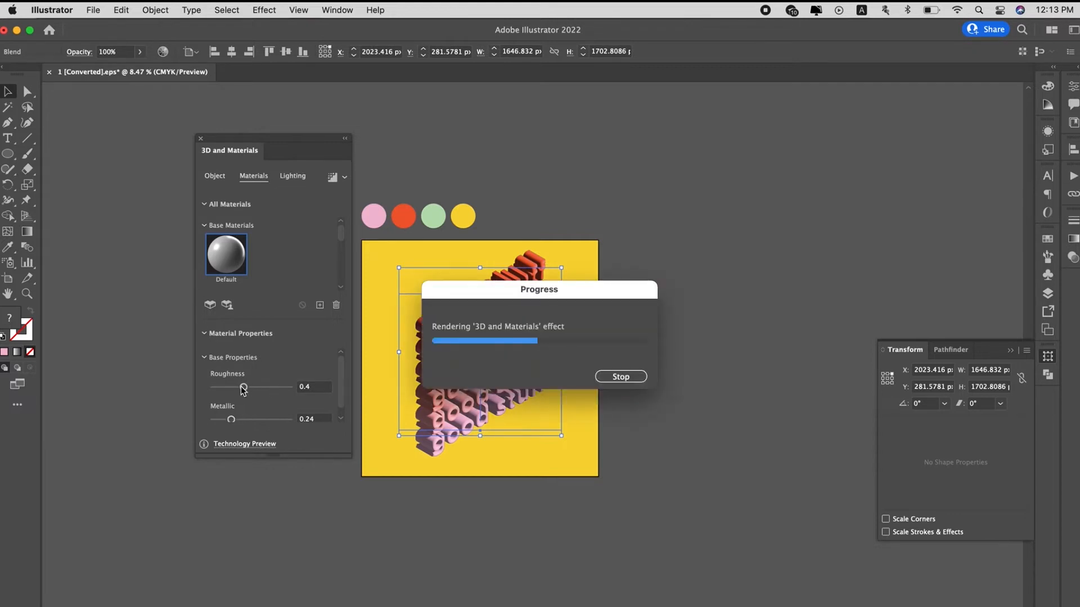
mouse_move(237, 390)
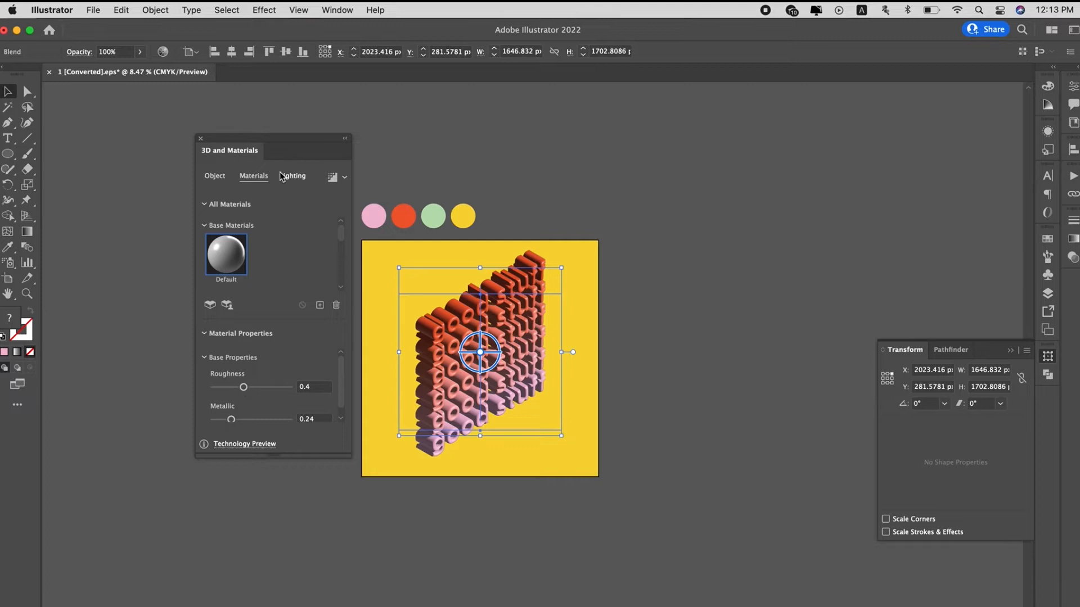
Set the 3D light to 105° rotation and 80% intensity in the Lighting settings.
click(292, 175)
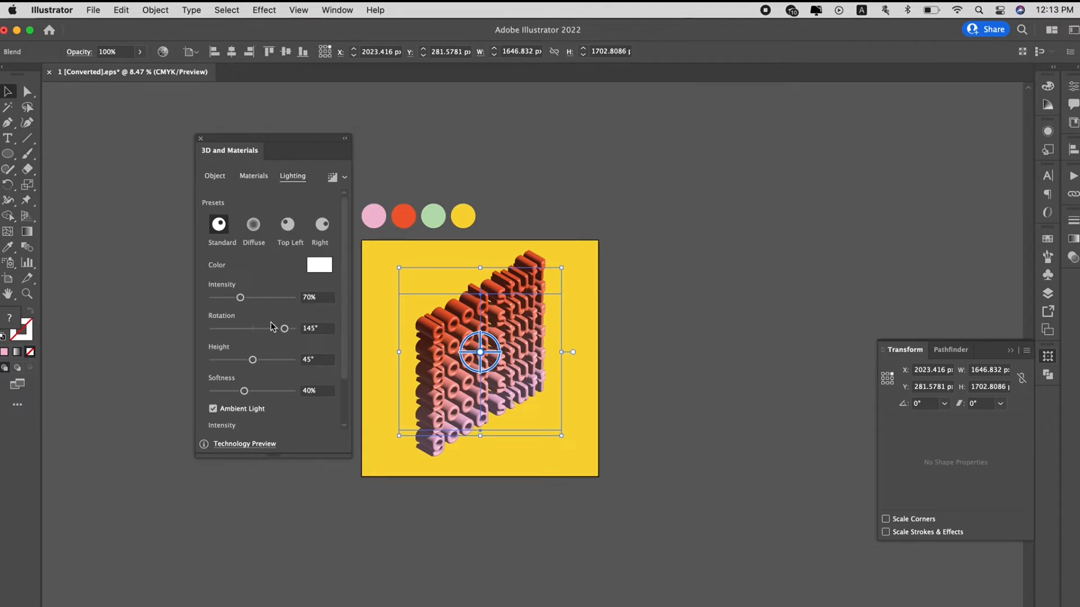
drag(283, 328, 267, 328)
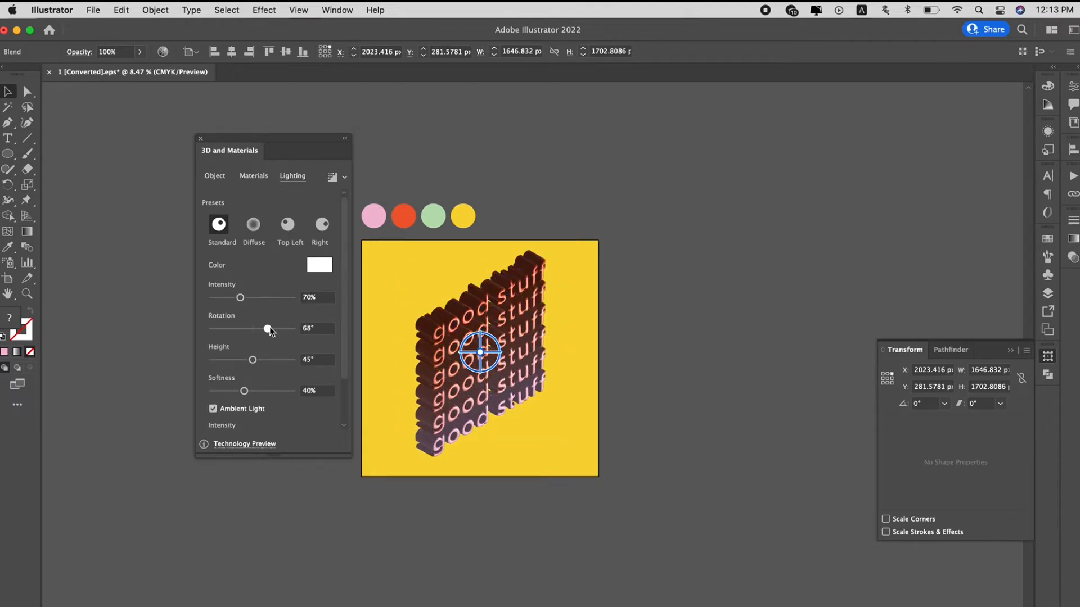
drag(268, 330, 274, 329)
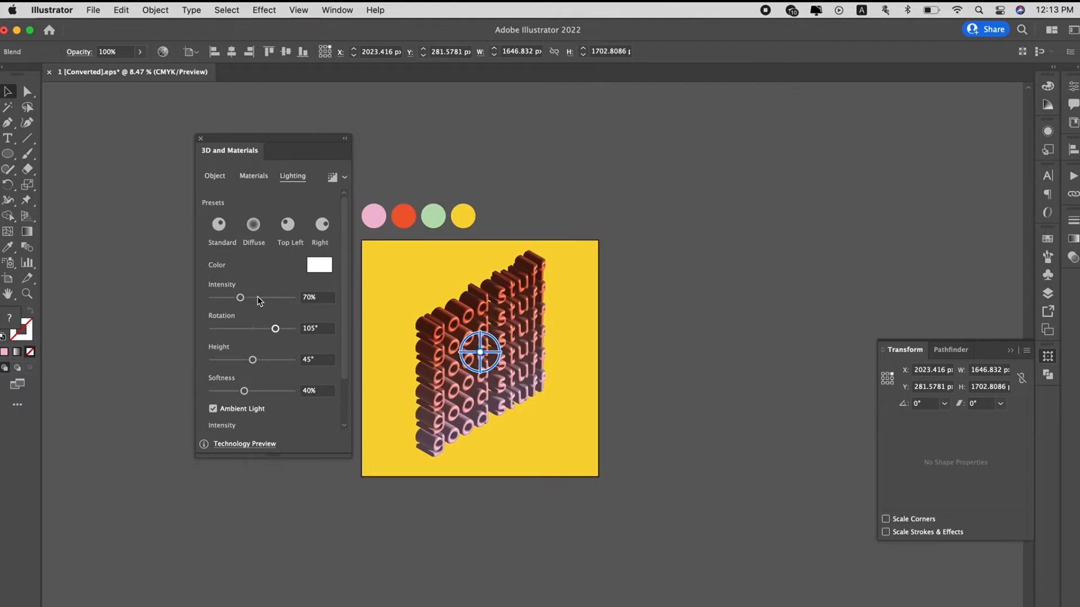
drag(241, 297, 259, 297)
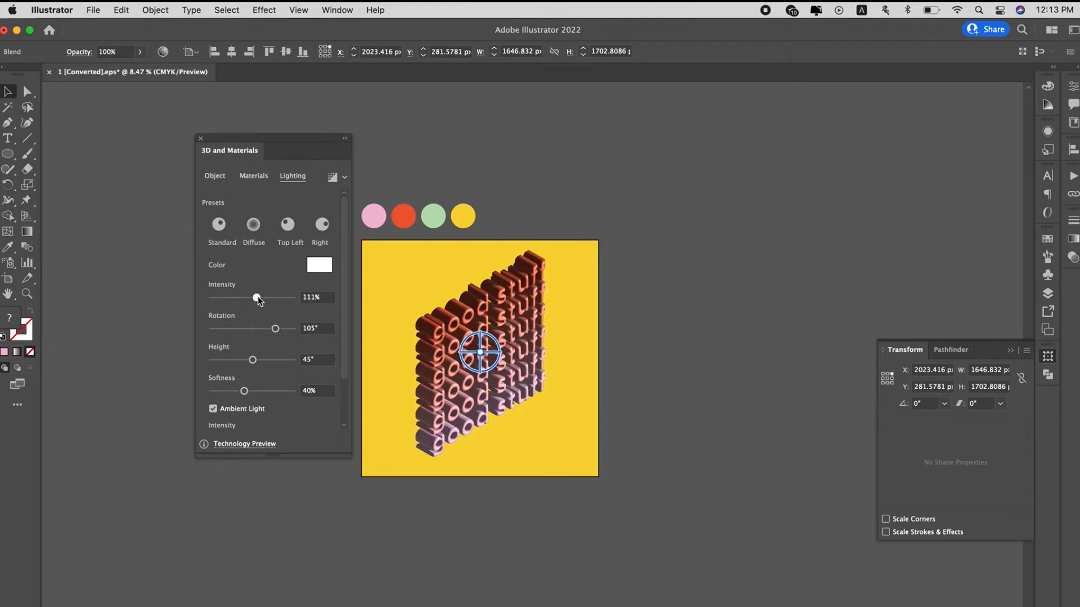
drag(256, 297, 238, 297)
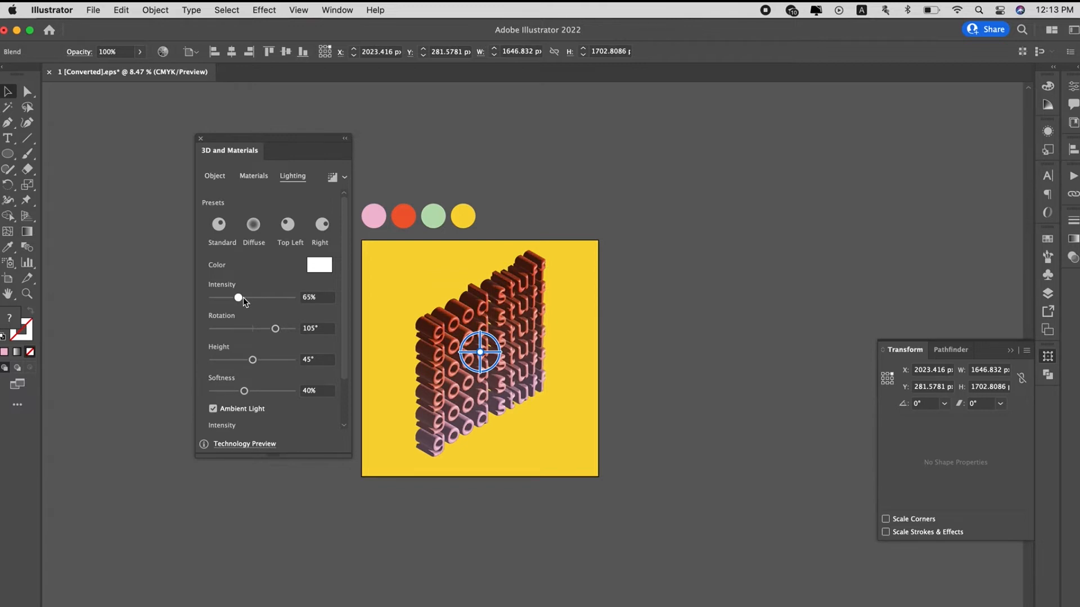
drag(239, 297, 244, 296)
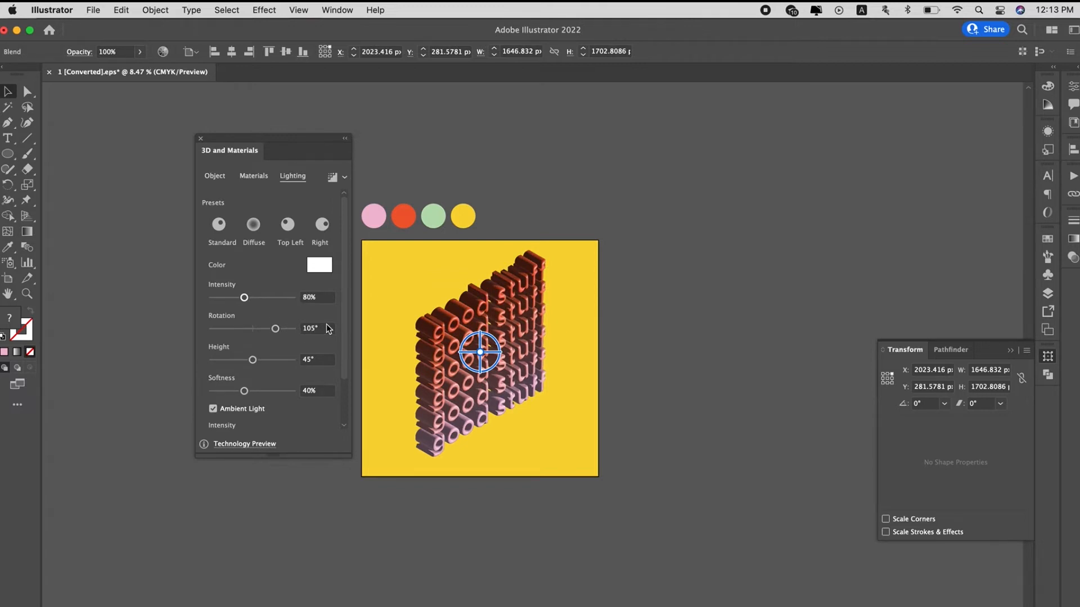
mouse_move(343, 323)
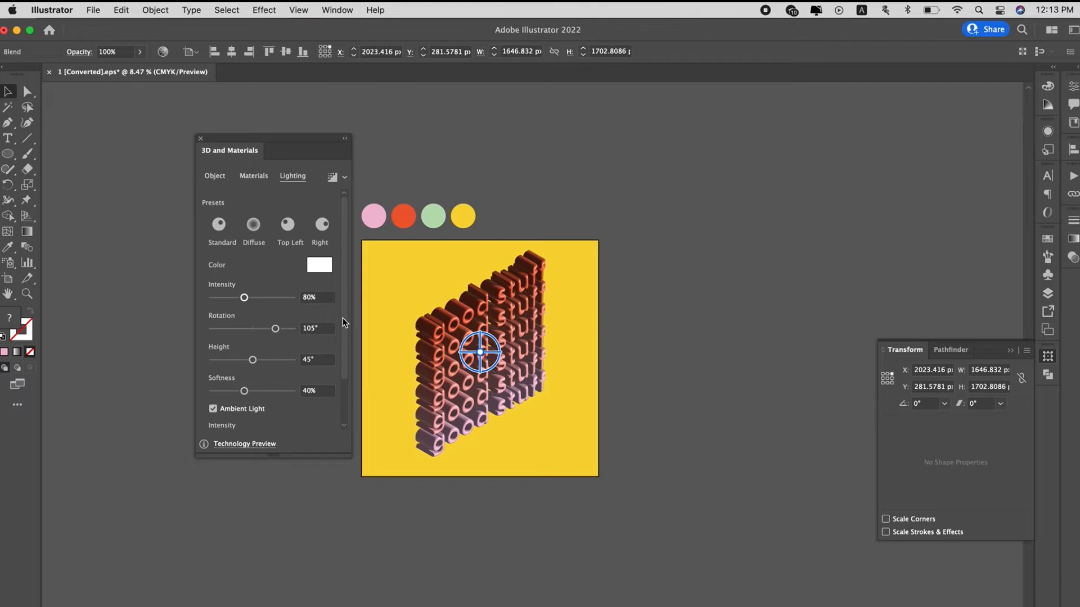
scroll(down, 3)
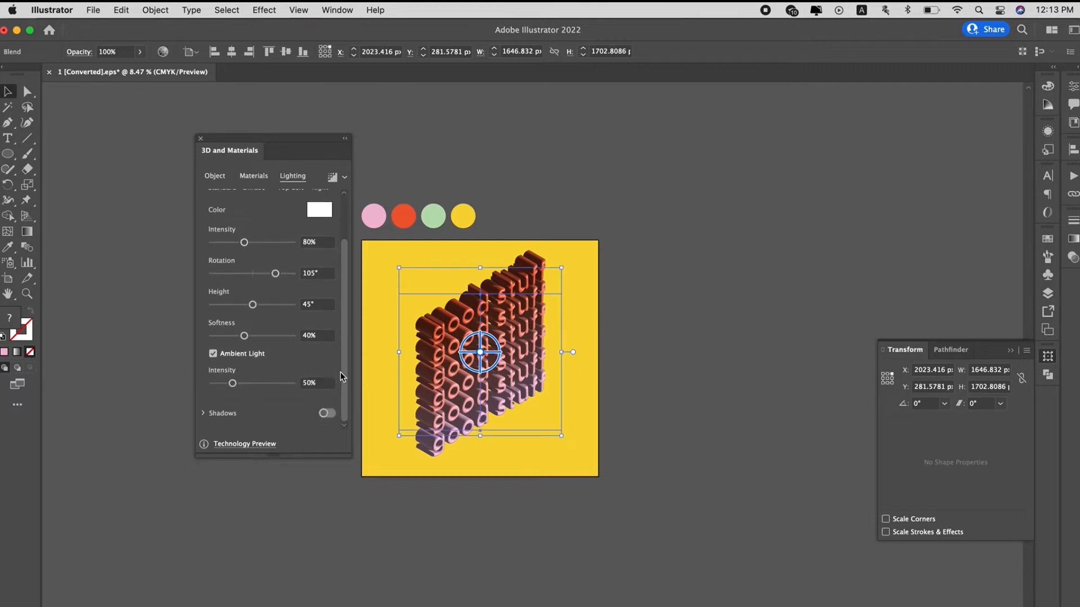
mouse_move(299, 409)
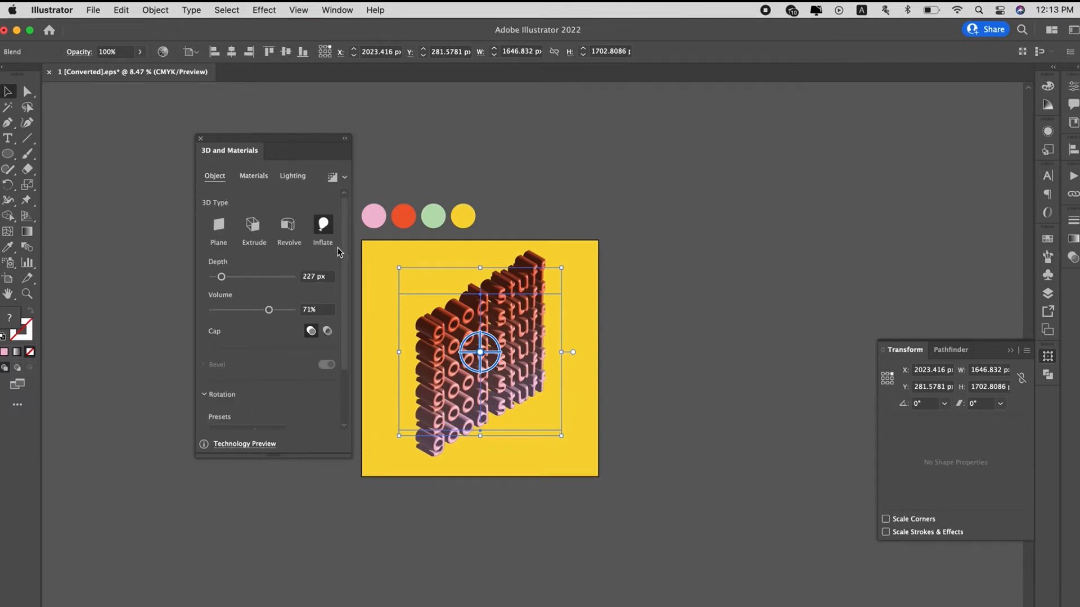
Return to the Object settings and choose the Isometric Top rotation preset.
click(253, 175)
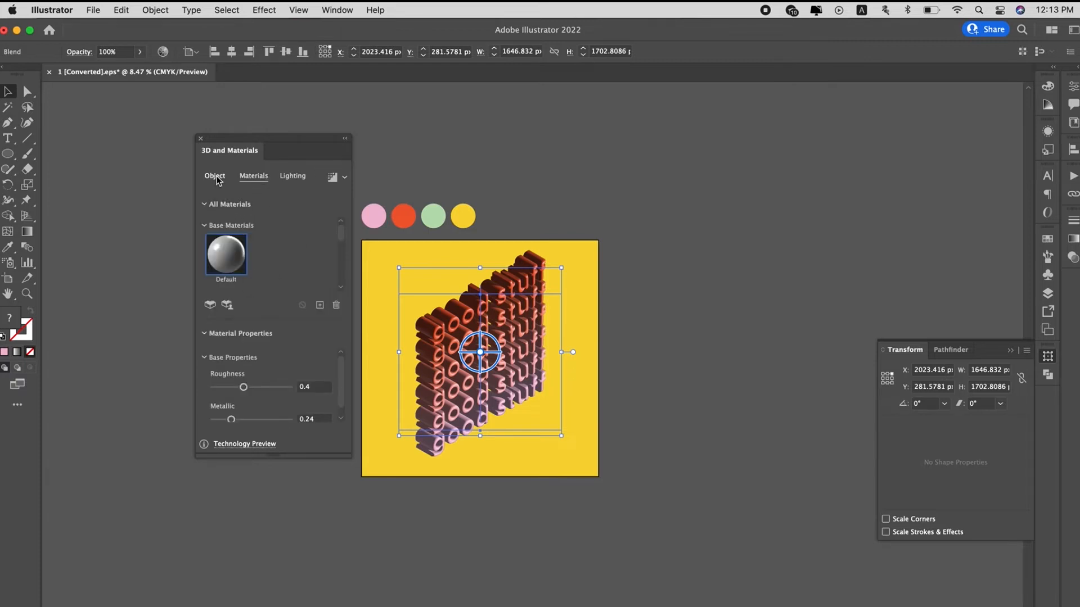
click(213, 175)
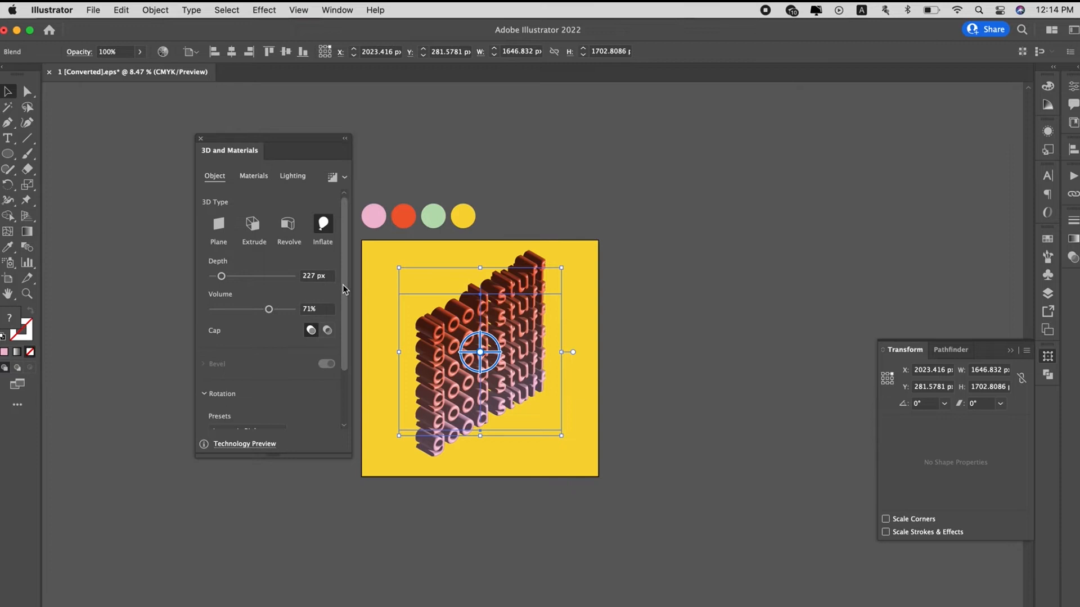
click(248, 361)
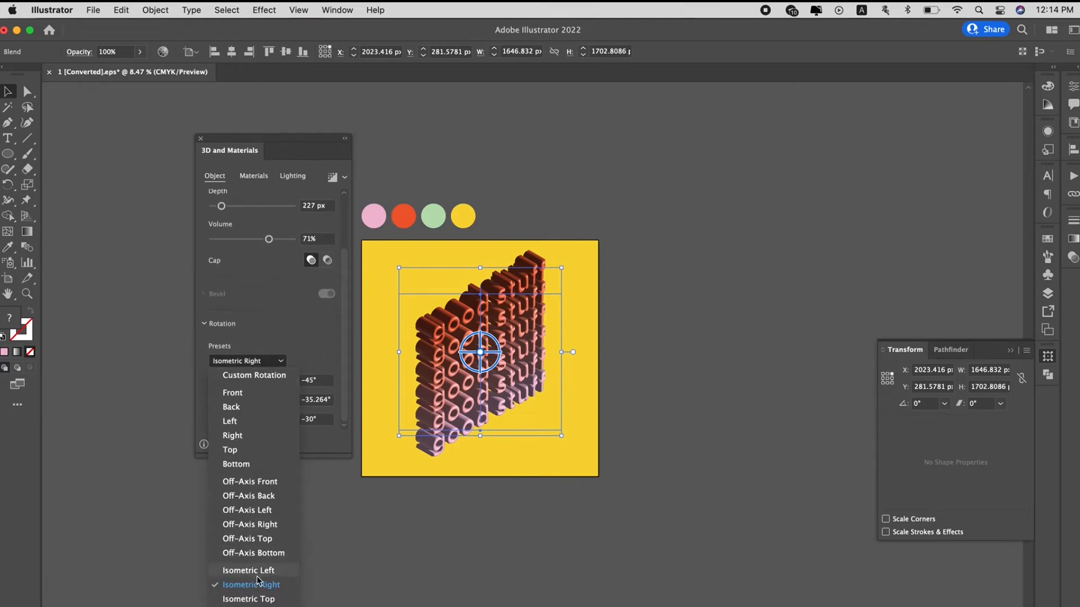
mouse_move(485, 379)
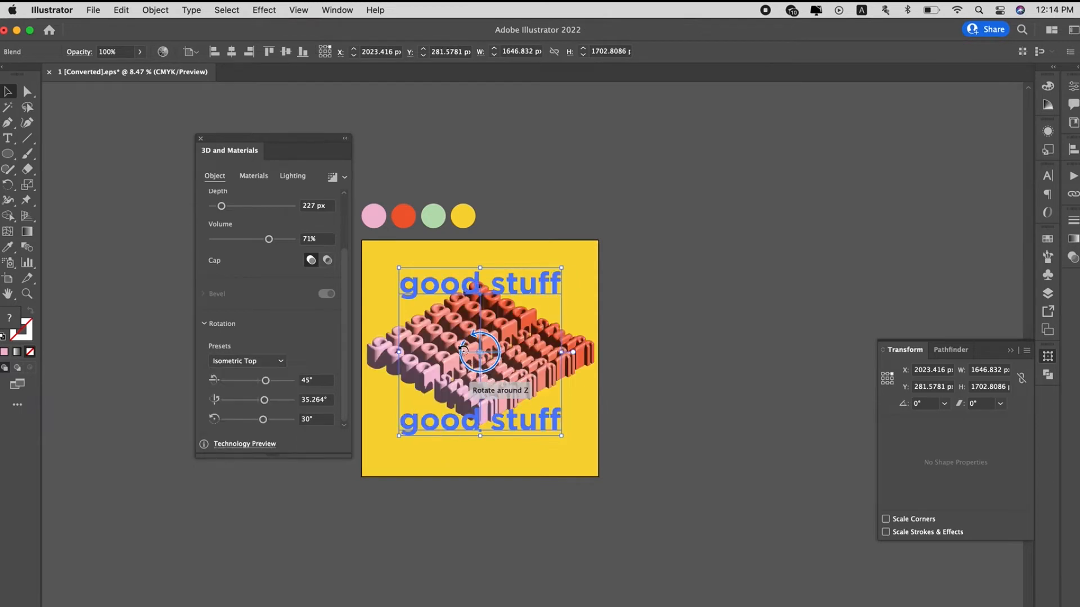
Spin the stack about 11.9° around its Z axis using the on-artwork rotation widget.
drag(480, 352, 461, 373)
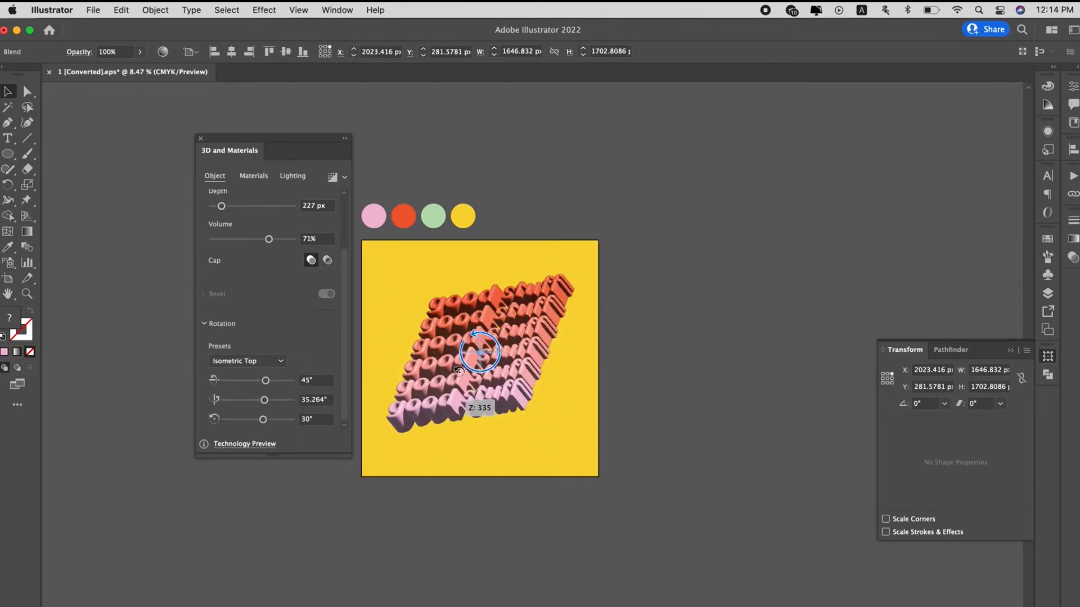
drag(478, 352, 475, 350)
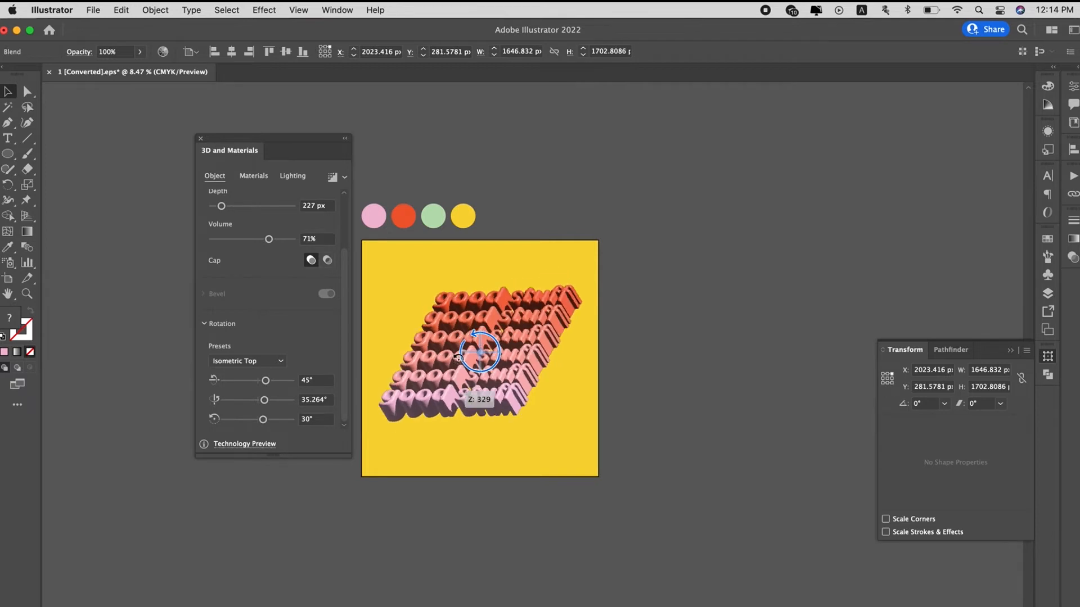
drag(479, 350, 493, 357)
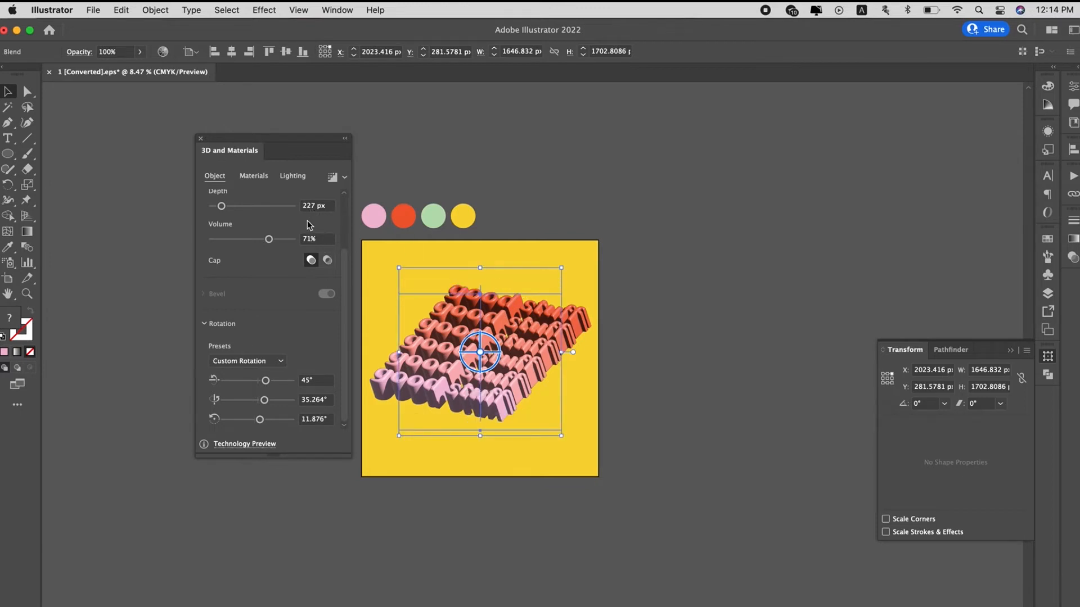
mouse_move(228, 218)
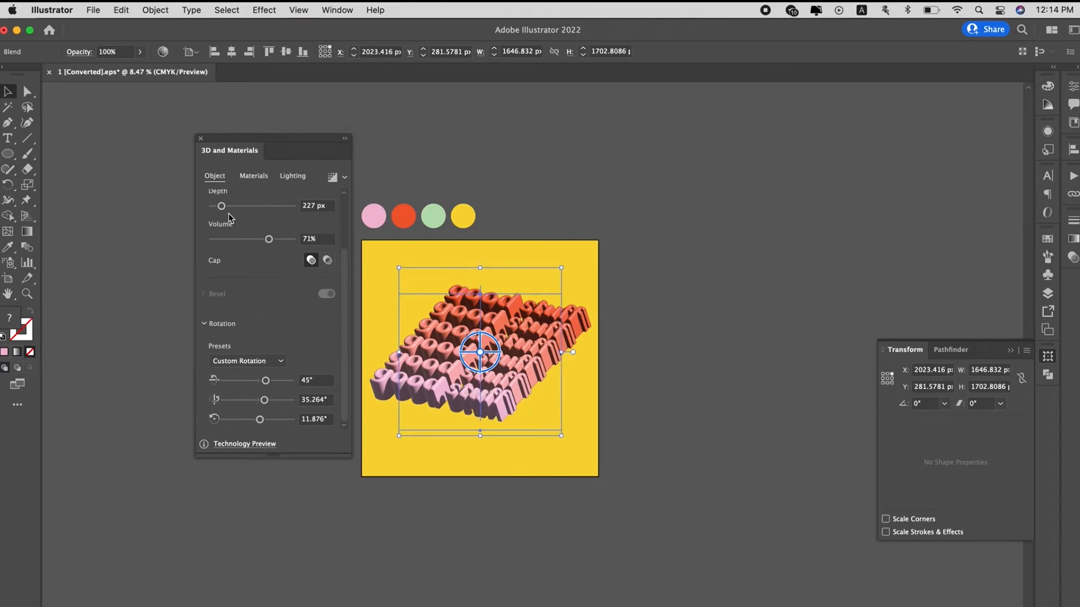
drag(222, 206, 221, 206)
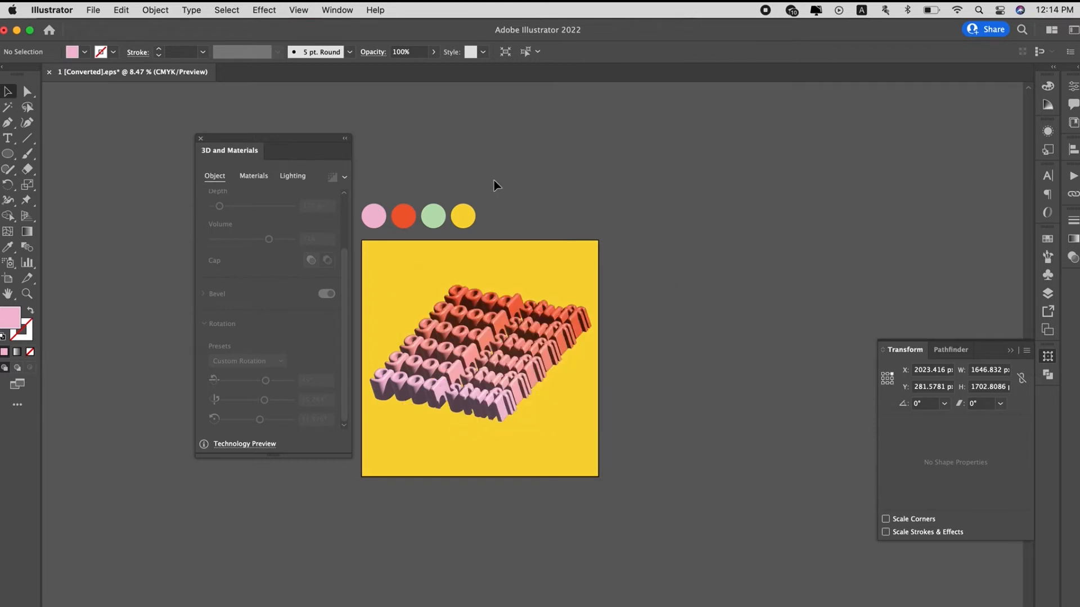
Lower the material roughness to 0.24 to match its 0.24 metallic value.
click(293, 175)
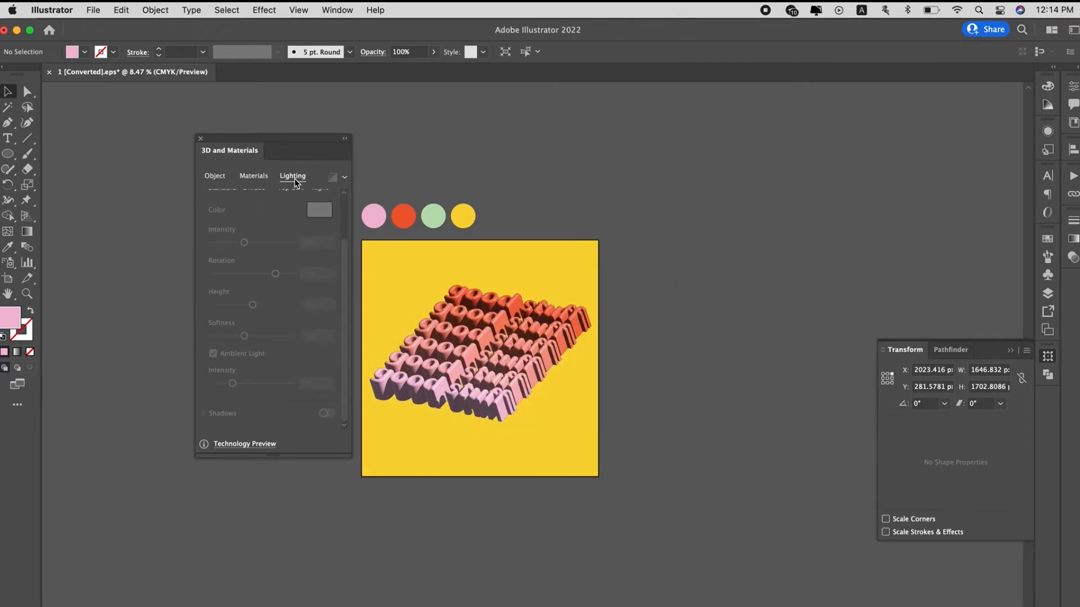
click(253, 177)
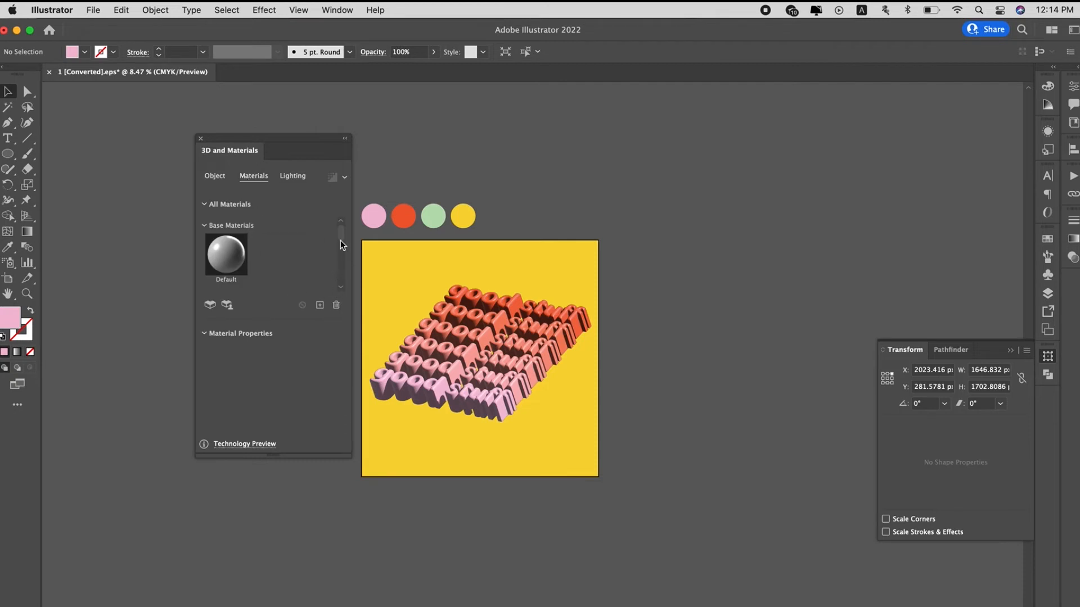
click(215, 176)
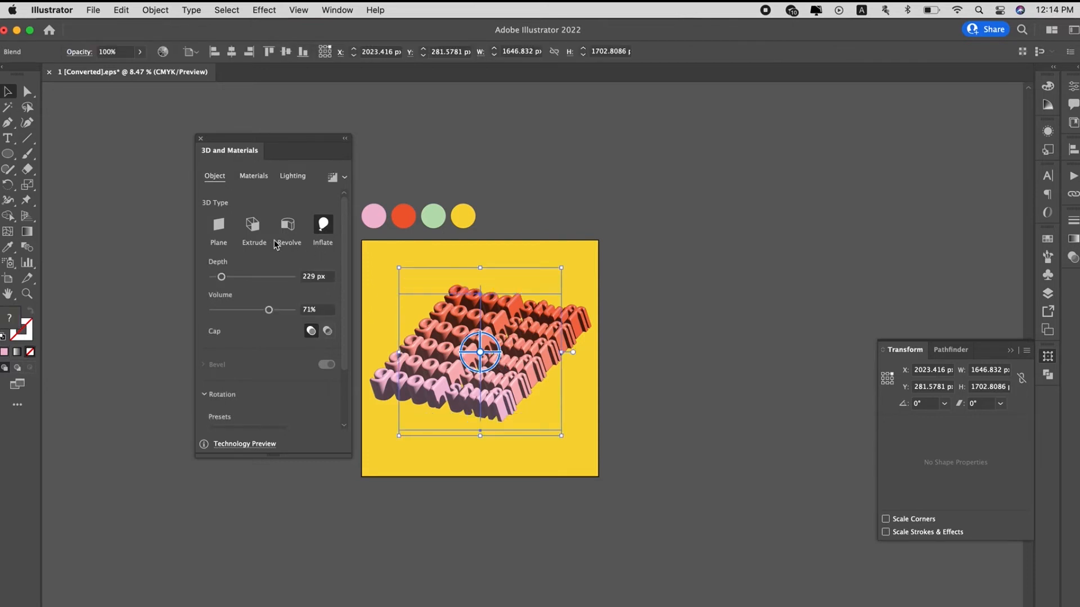
mouse_move(270, 210)
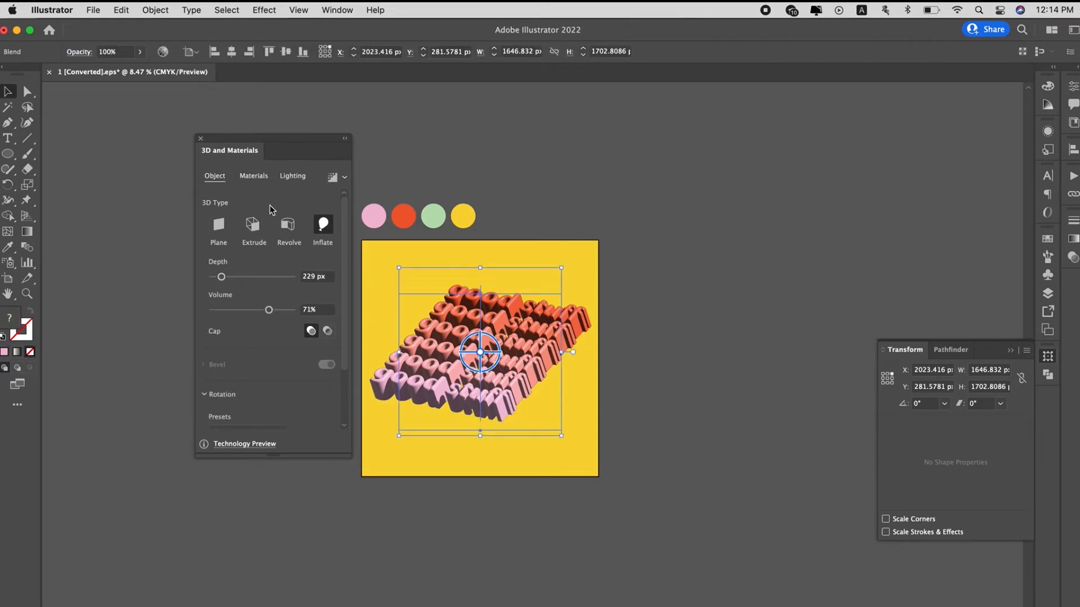
click(253, 175)
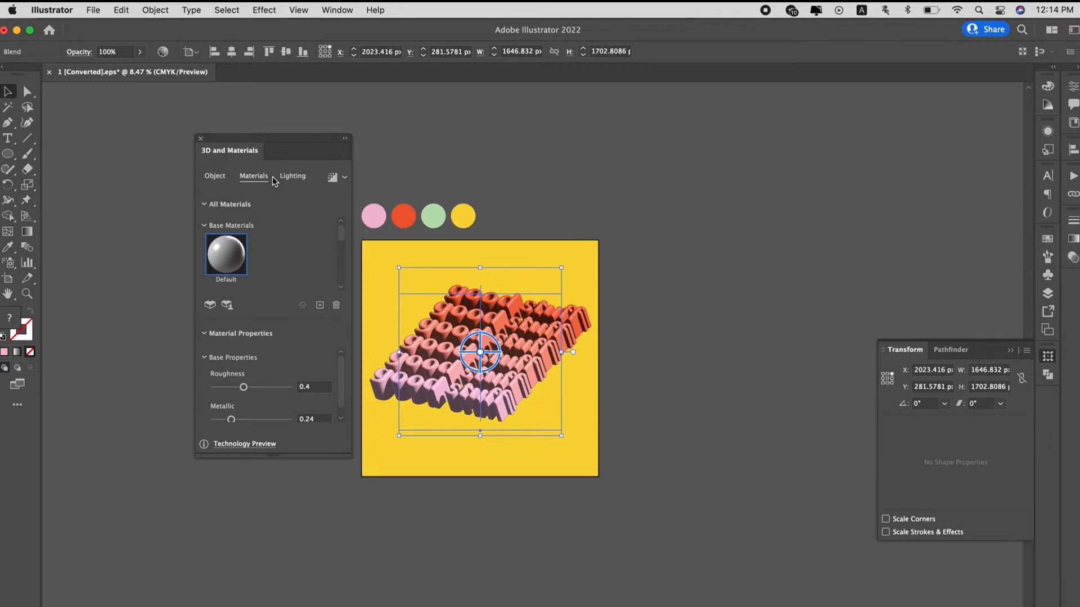
drag(243, 387, 232, 387)
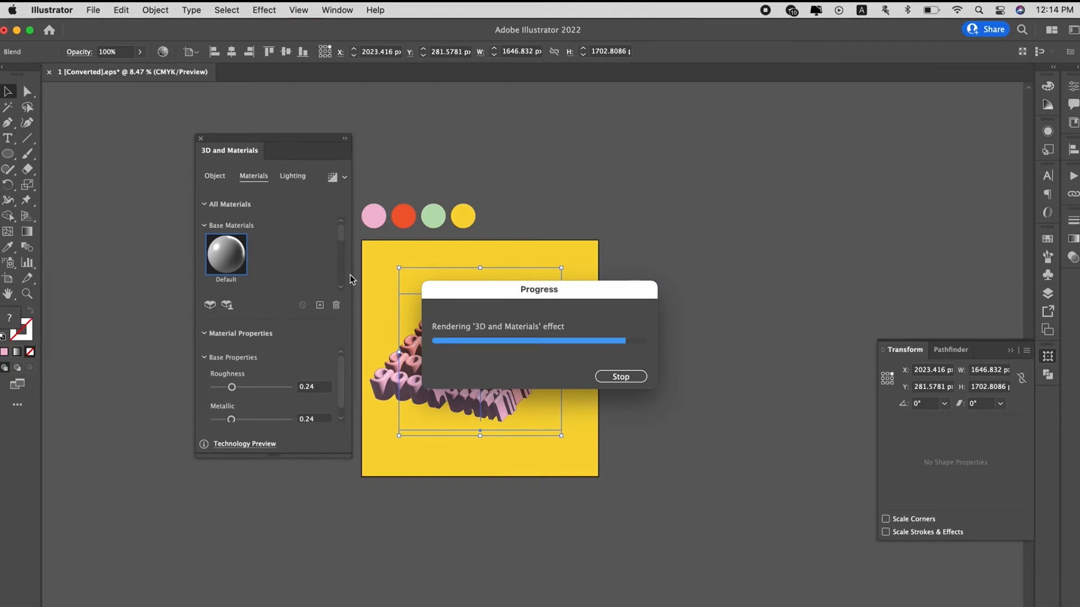
click(292, 176)
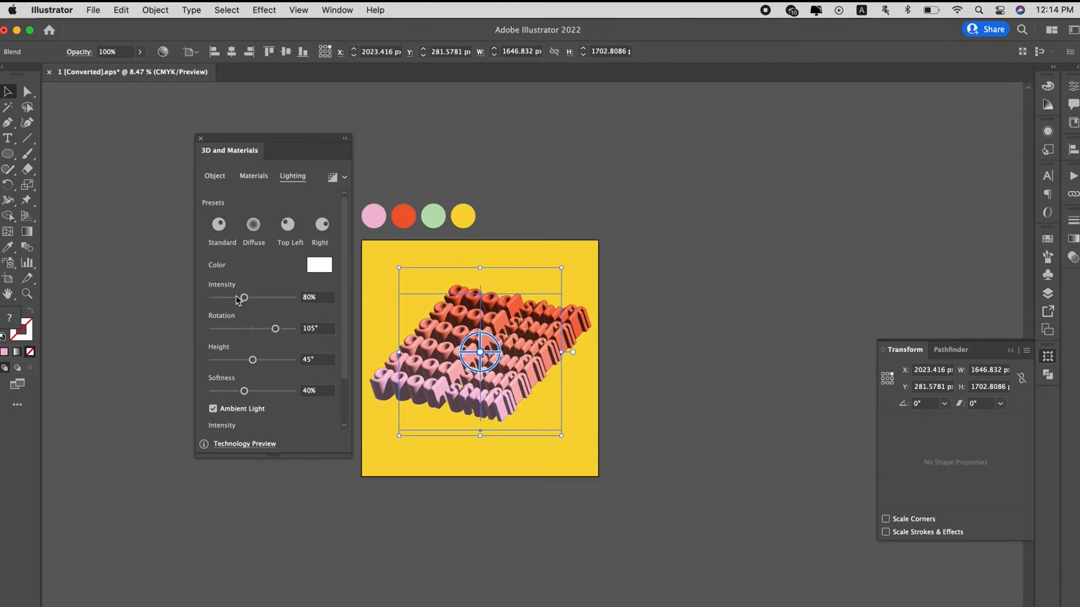
Set the light intensity to 56% and its rotation to 37°.
drag(244, 297, 235, 297)
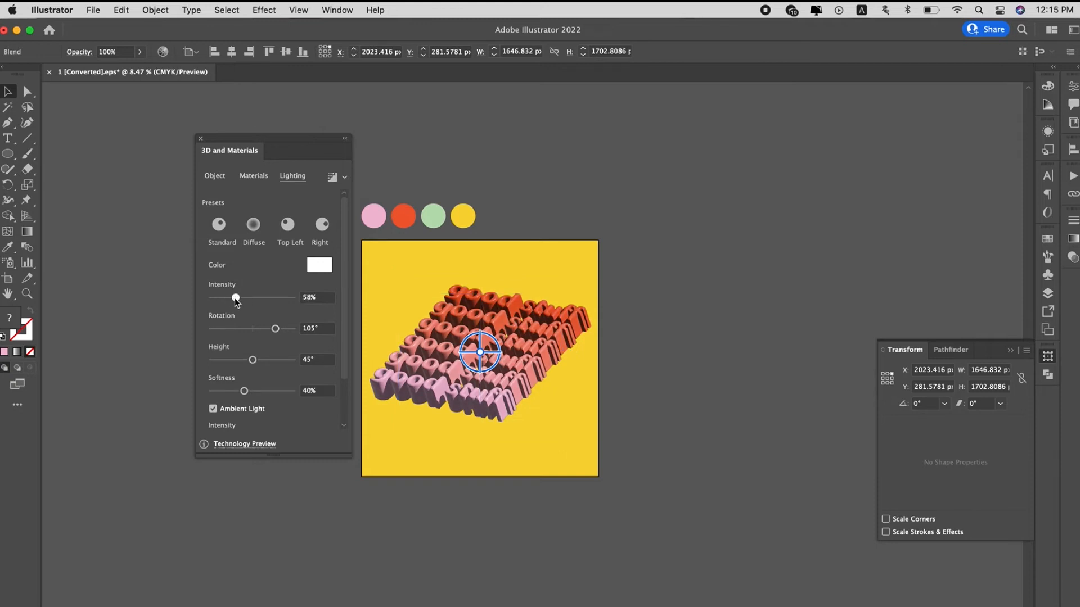
drag(236, 297, 261, 297)
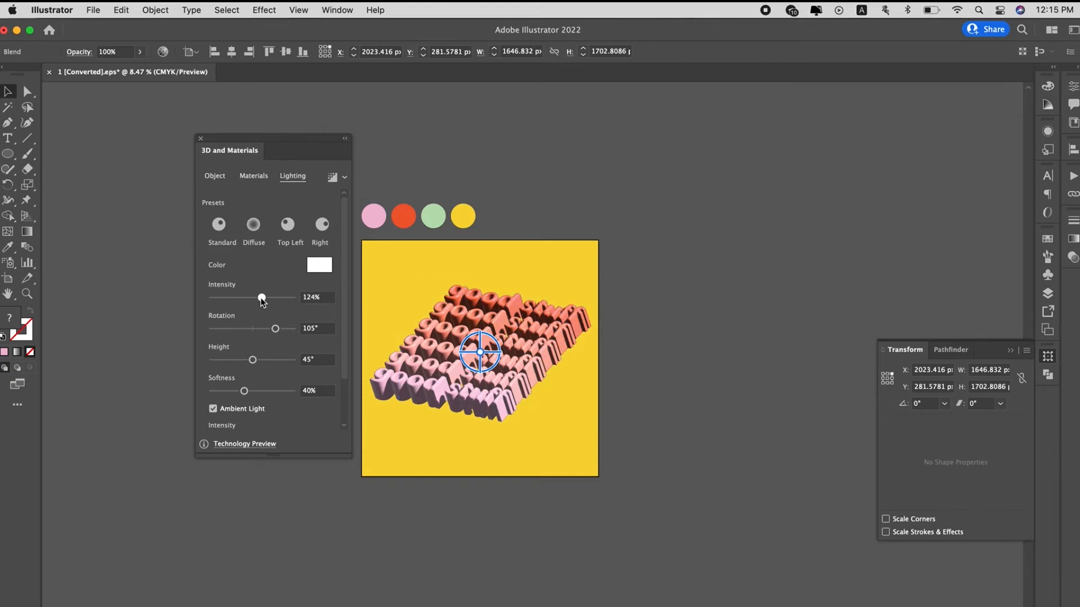
drag(261, 297, 234, 297)
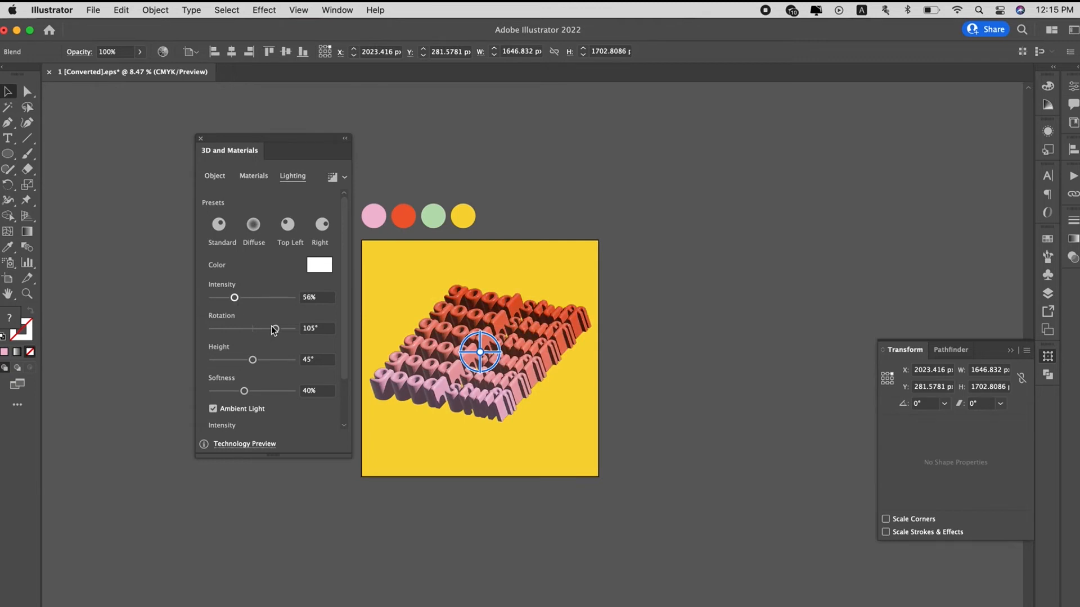
drag(274, 329, 269, 328)
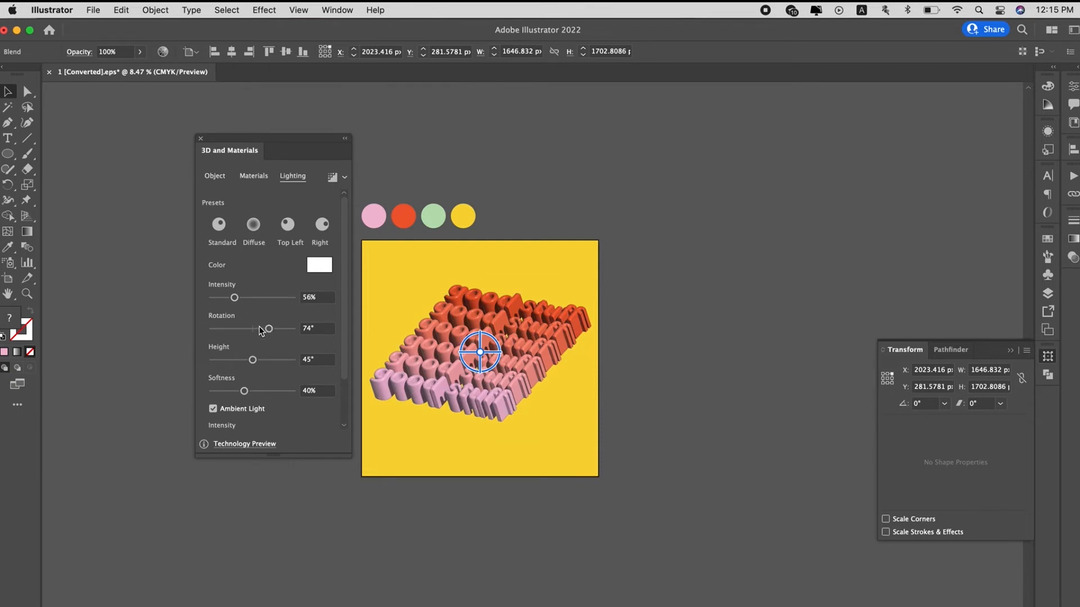
drag(268, 330, 260, 329)
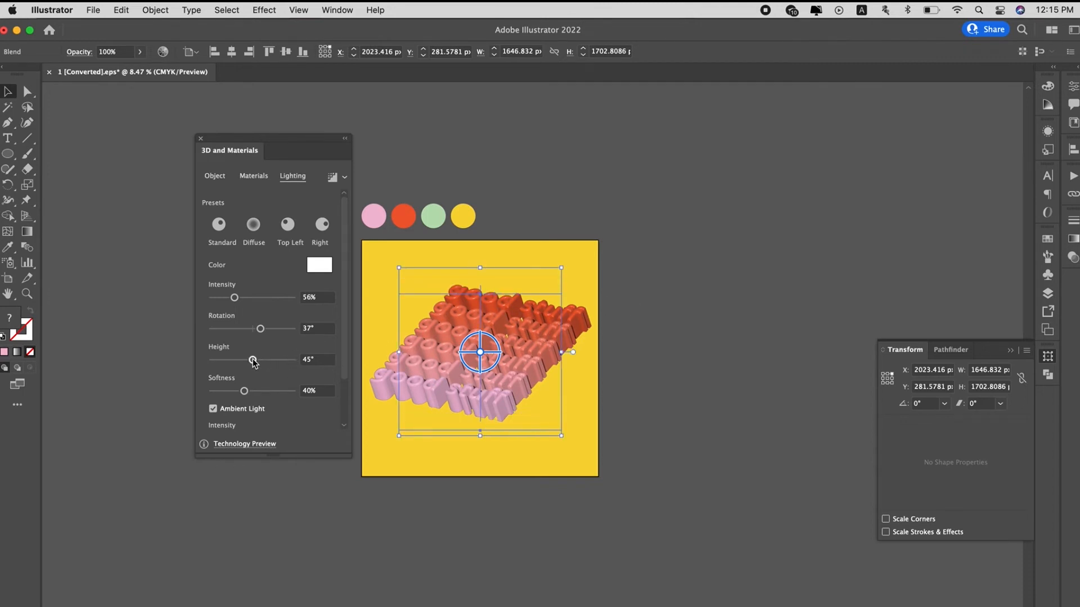
Raise the light height to 81° after trying several lower values.
drag(253, 360, 232, 360)
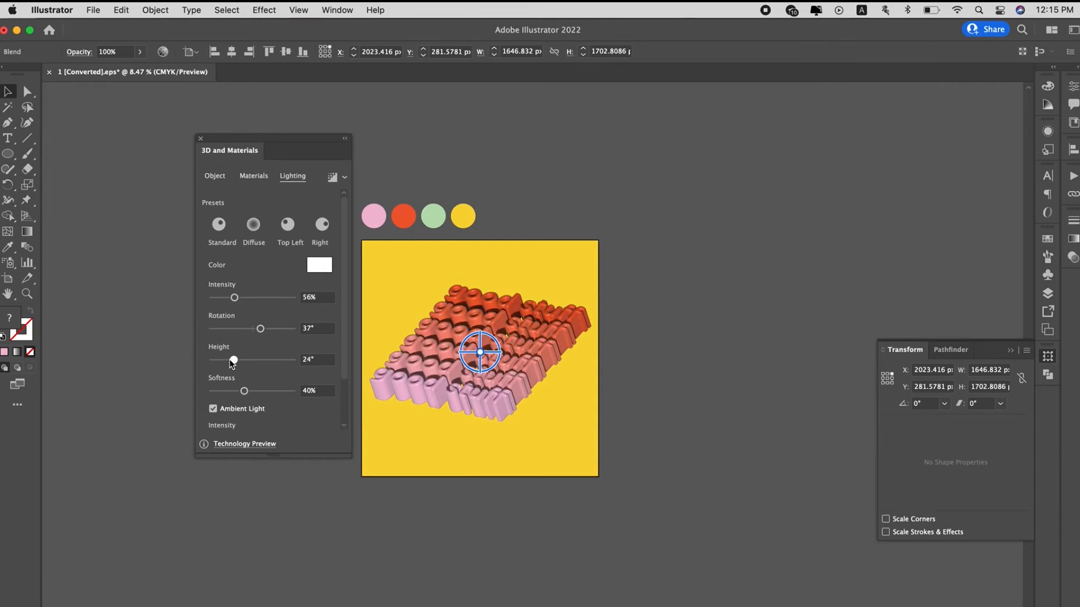
drag(234, 360, 228, 360)
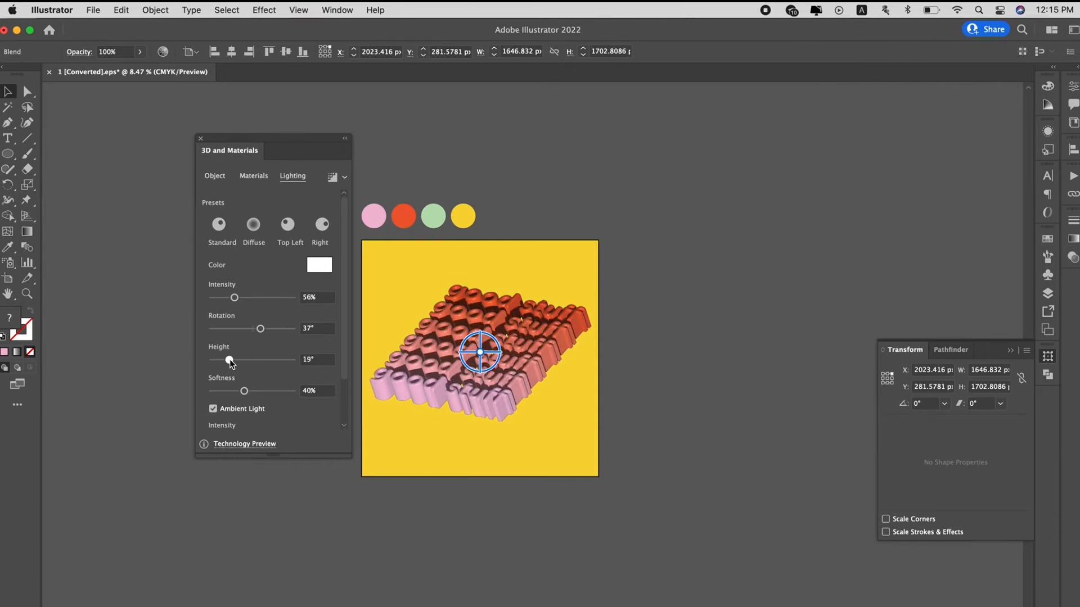
drag(231, 360, 272, 360)
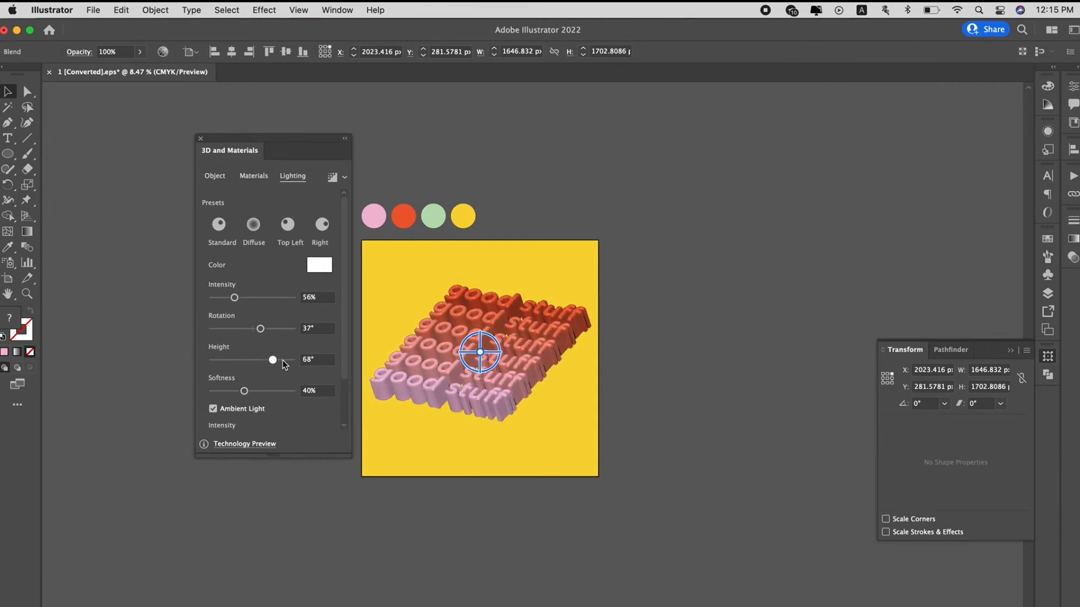
drag(272, 360, 283, 359)
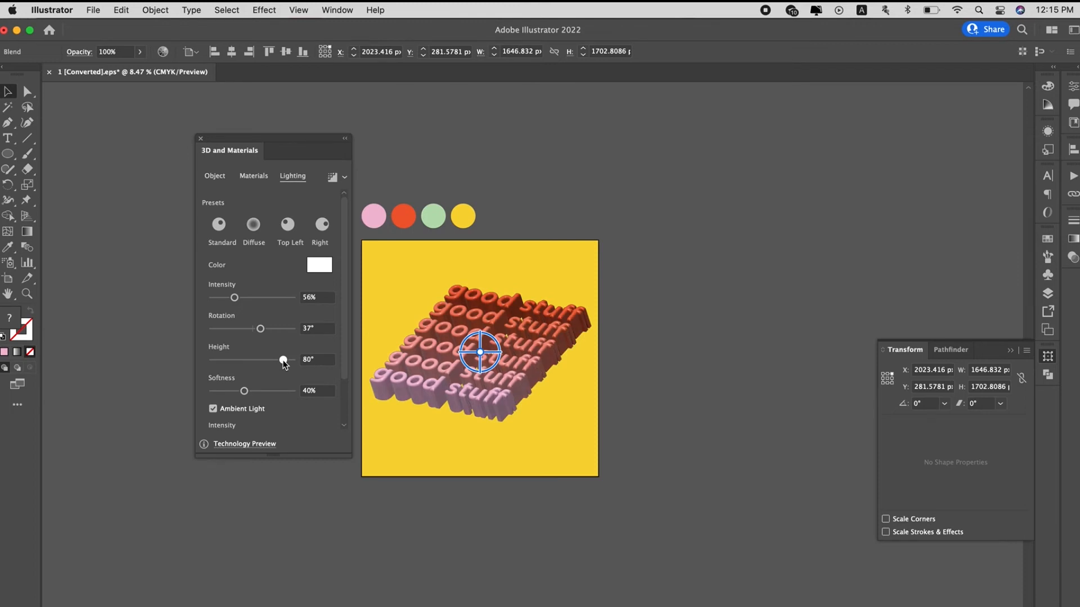
drag(281, 359, 260, 360)
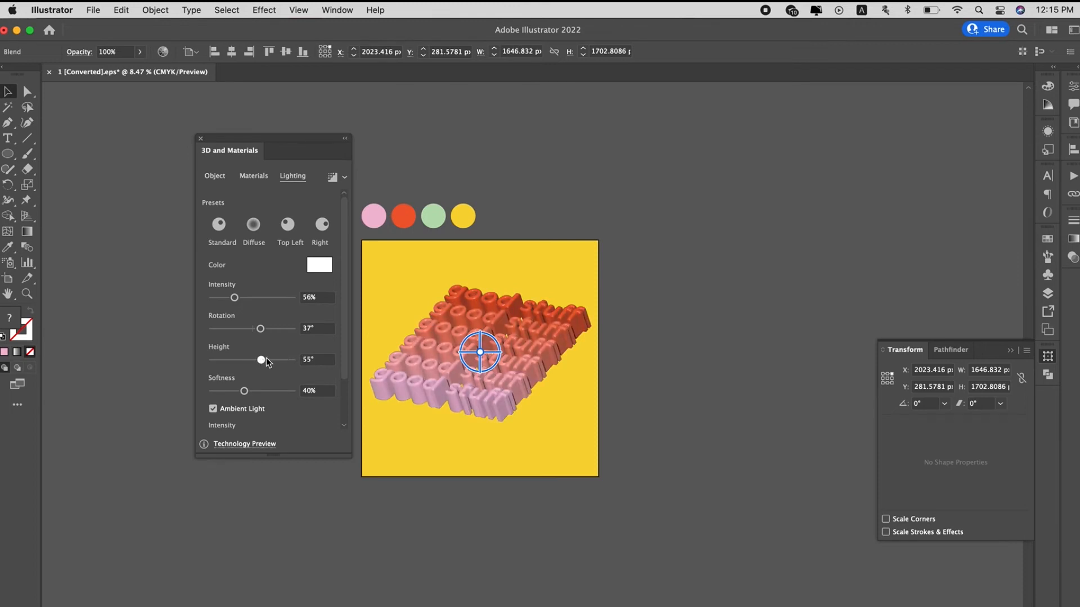
drag(260, 360, 272, 360)
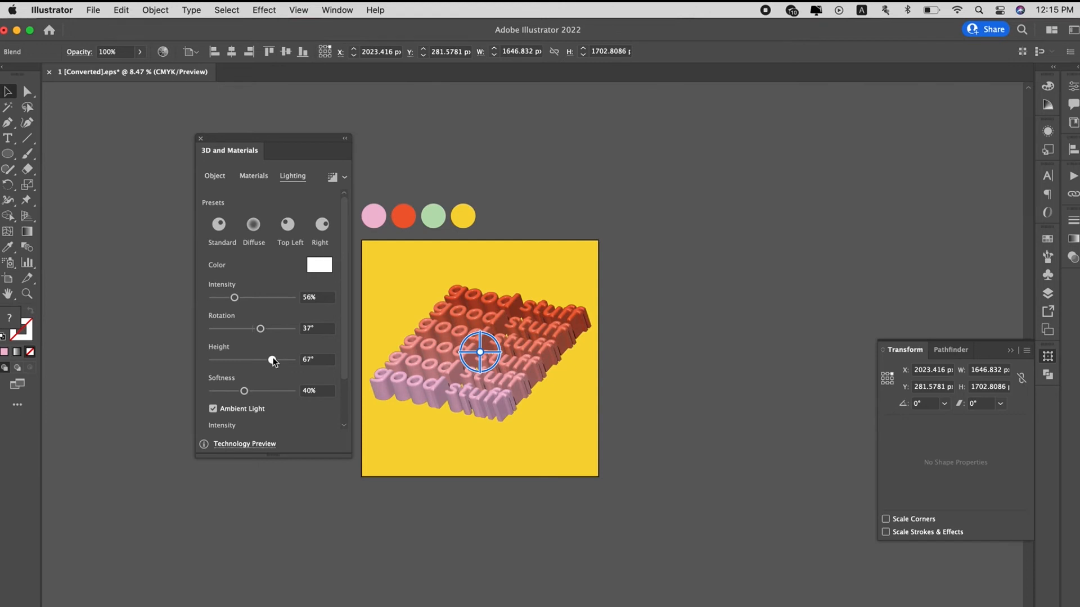
drag(271, 359, 285, 359)
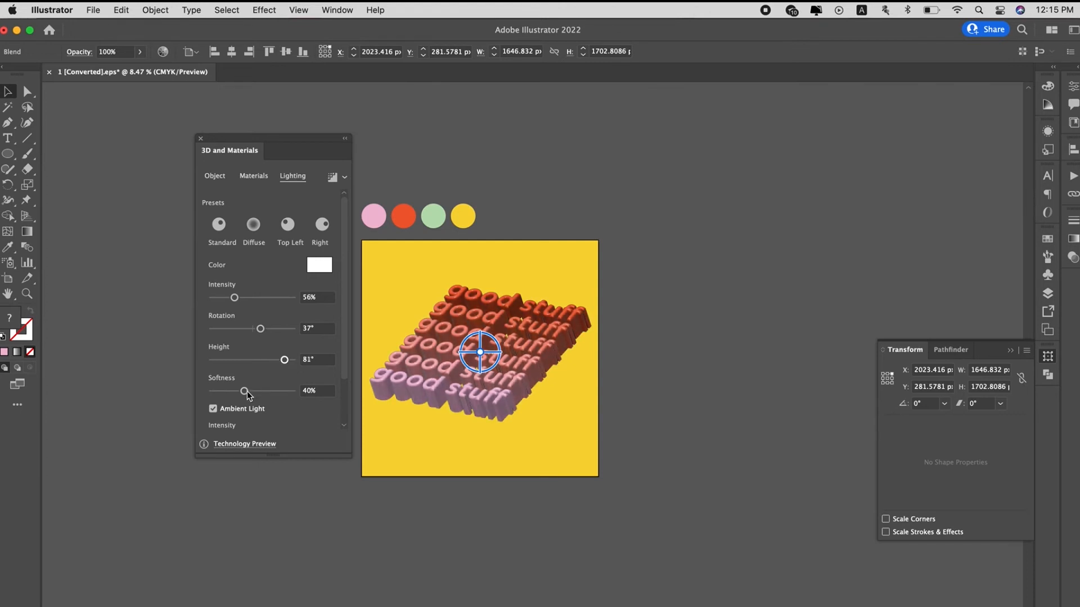
Set light softness to 68% and rotation to −12°.
drag(243, 391, 250, 392)
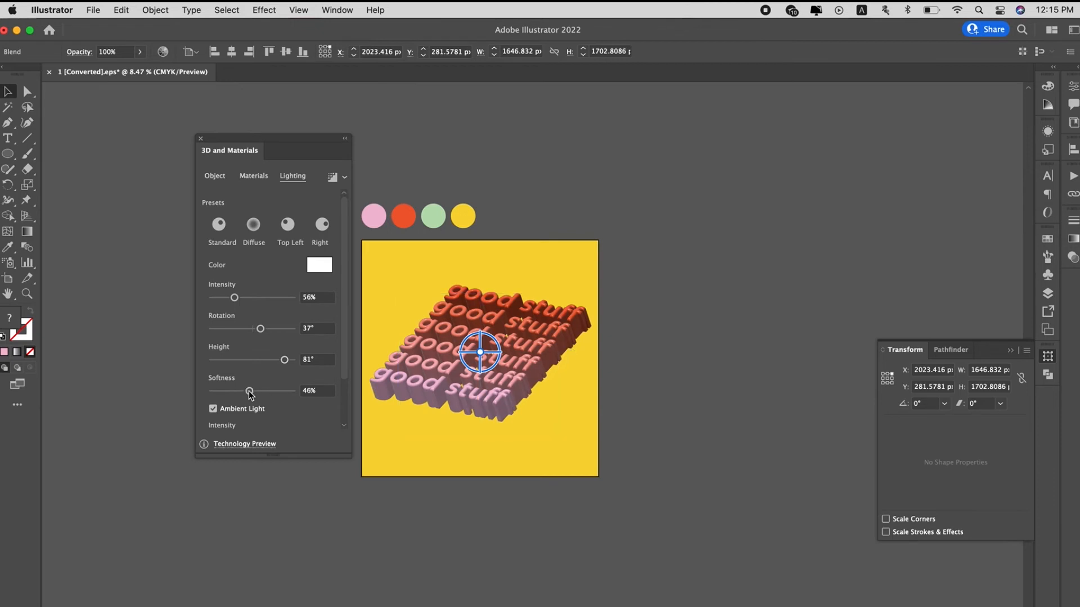
mouse_move(271, 394)
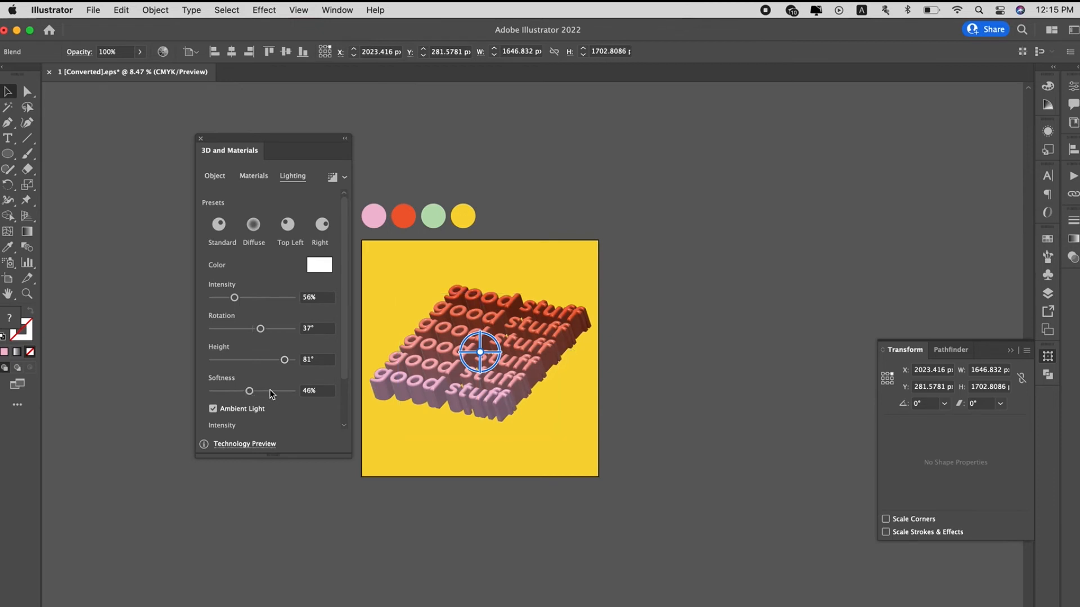
drag(250, 390, 272, 391)
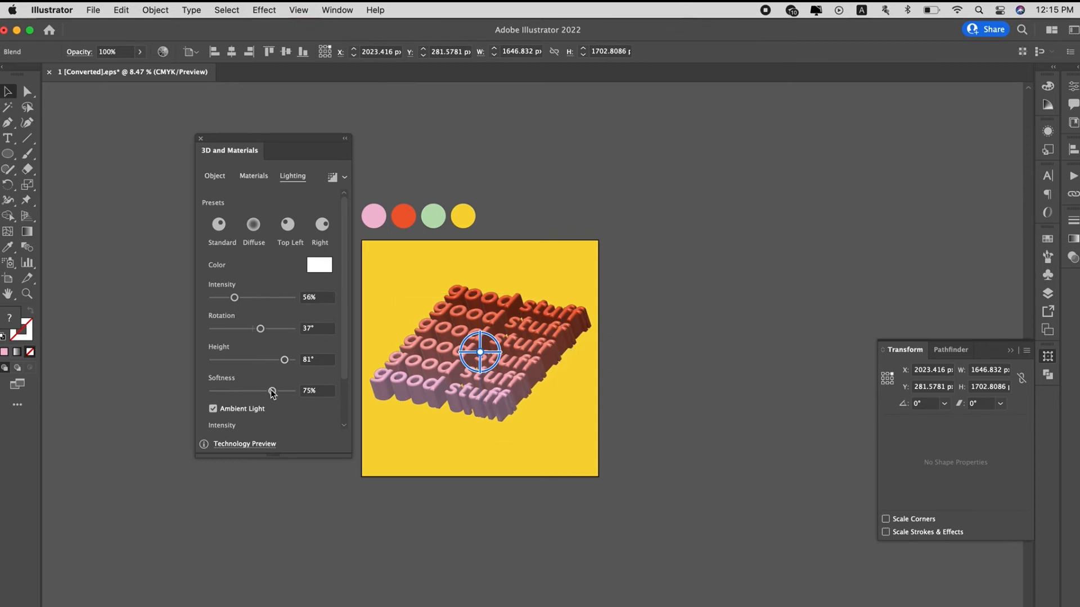
drag(271, 390, 268, 390)
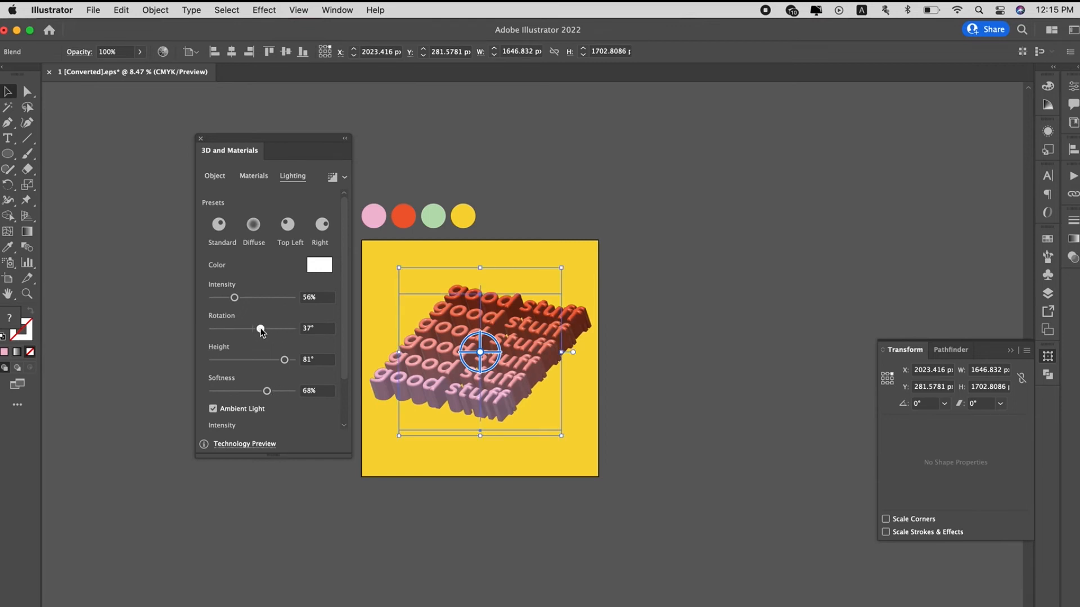
drag(234, 329, 269, 329)
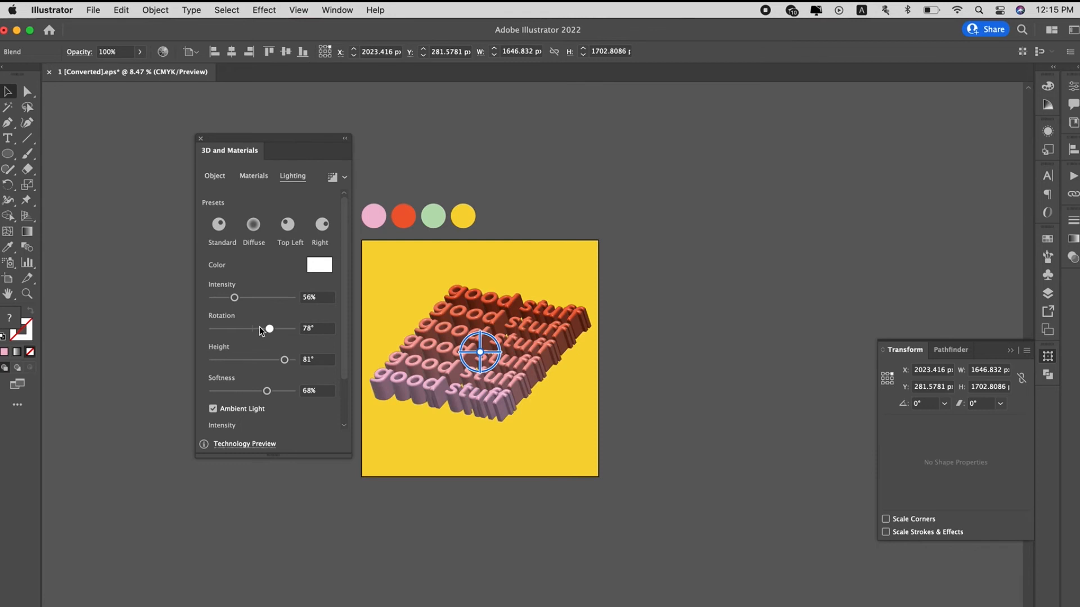
drag(269, 328, 249, 330)
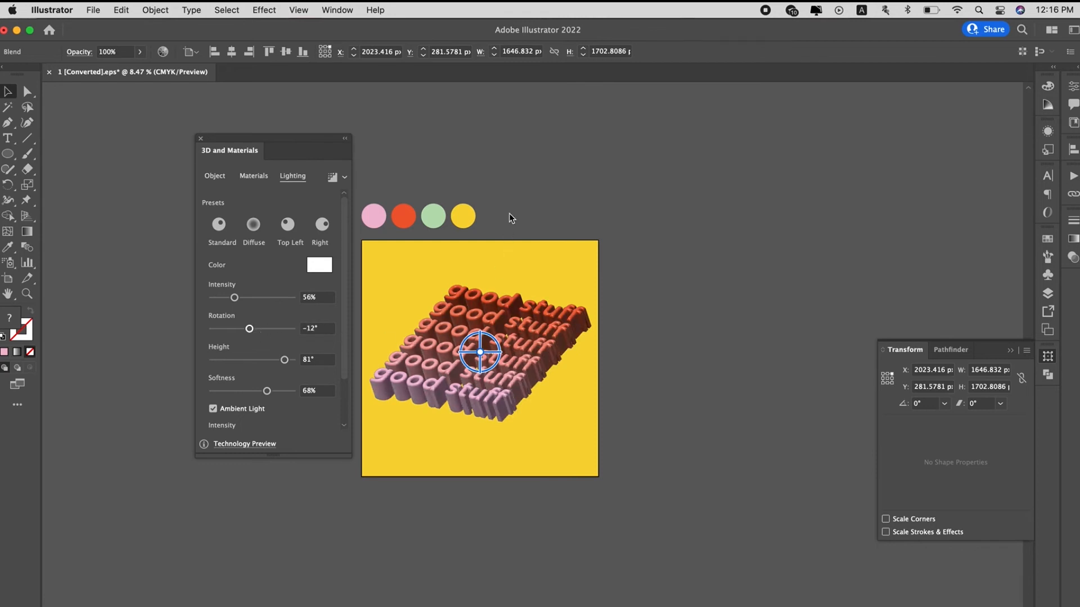
Deselect the stack, nudge it slightly lower on the artboard, then select the yellow background square.
click(451, 259)
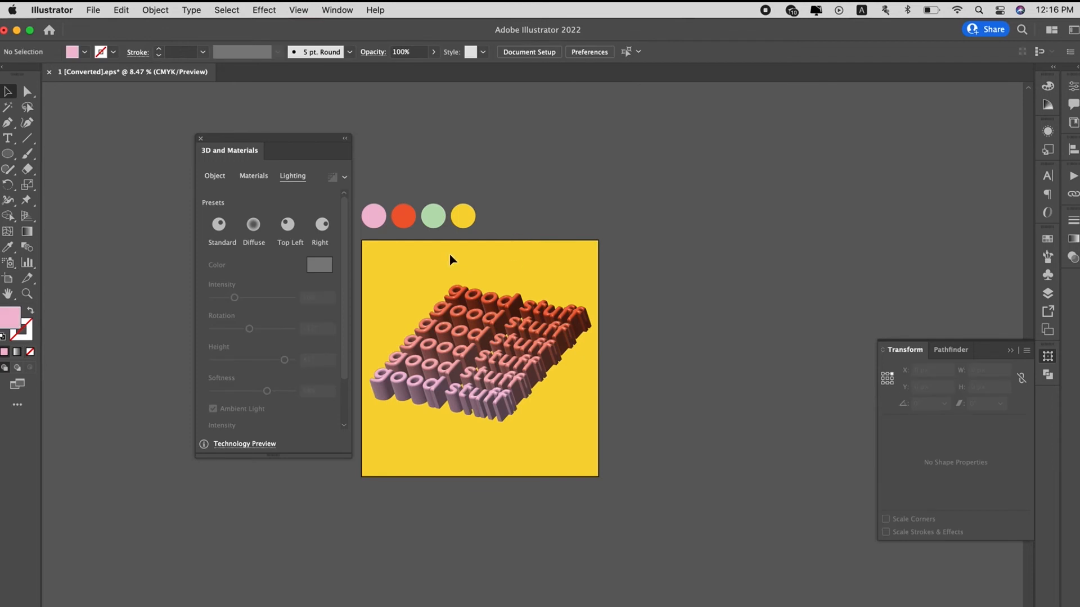
click(155, 11)
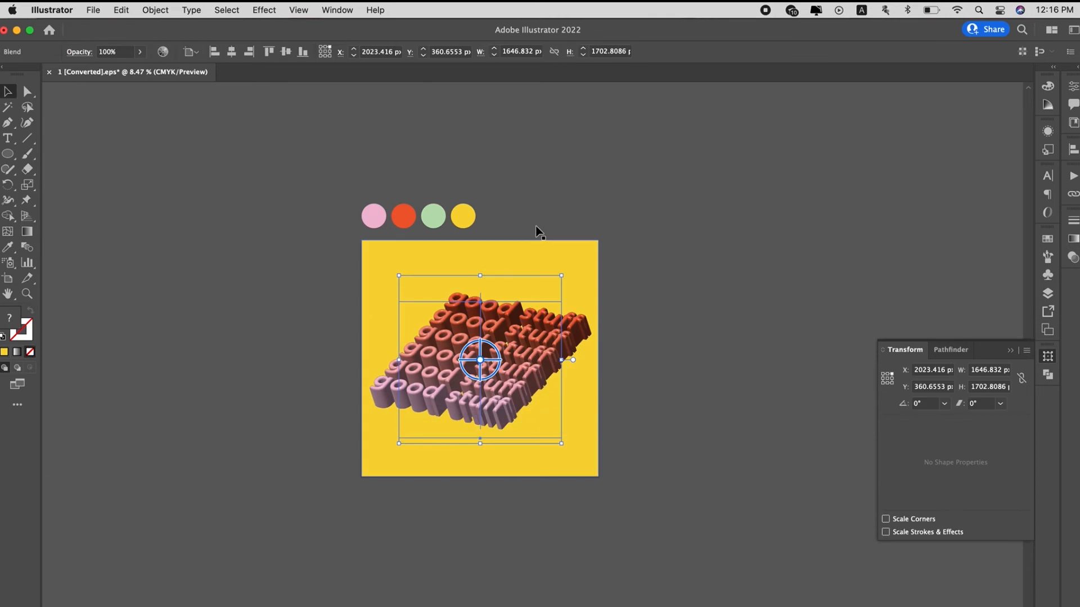
click(155, 10)
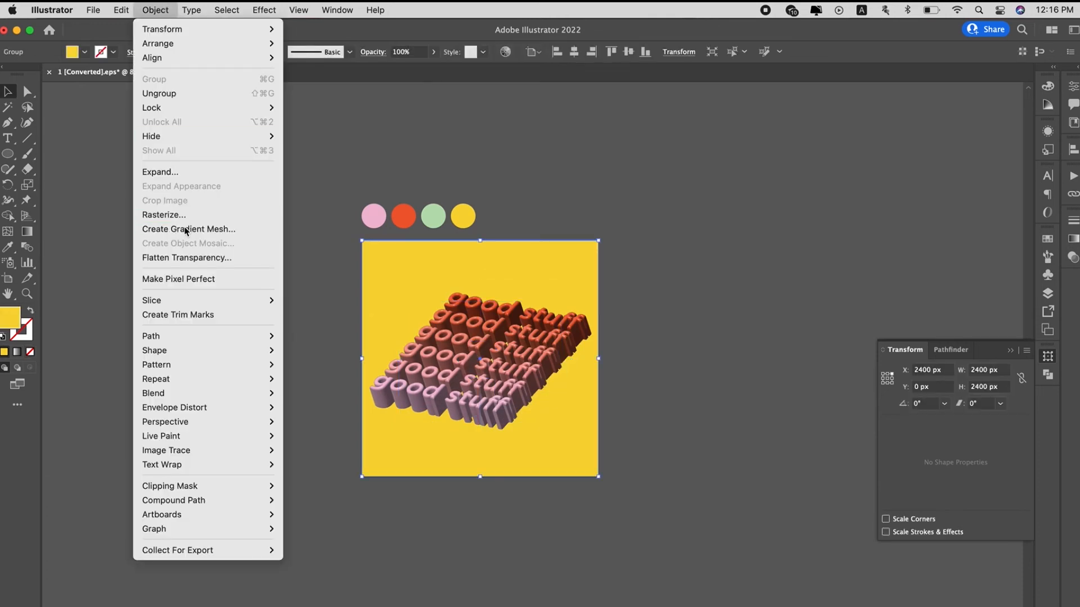
Convert the background to a gradient mesh and shift an orange mesh point to reshape the pink-orange-yellow flow.
click(160, 171)
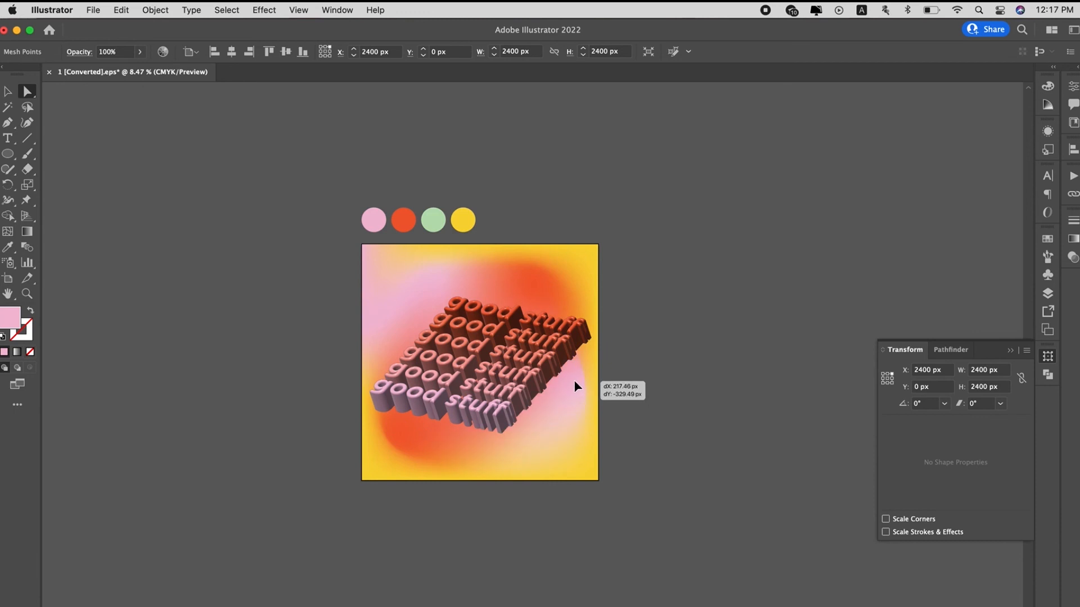
drag(574, 386, 497, 440)
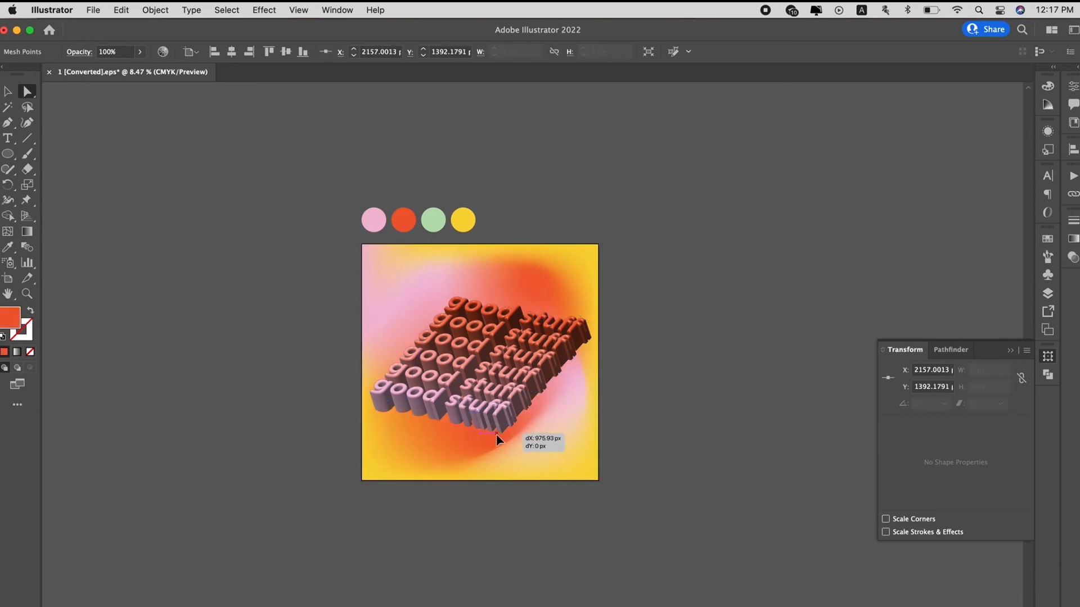